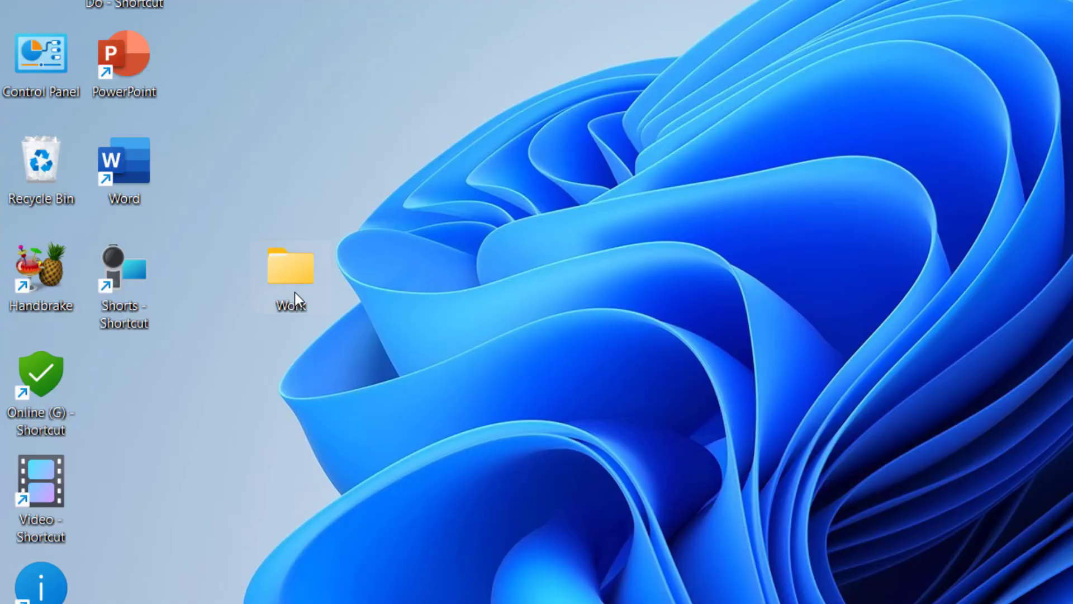
Enable 'Share this folder' for Work in its Advanced Sharing settings
right_click(290, 267)
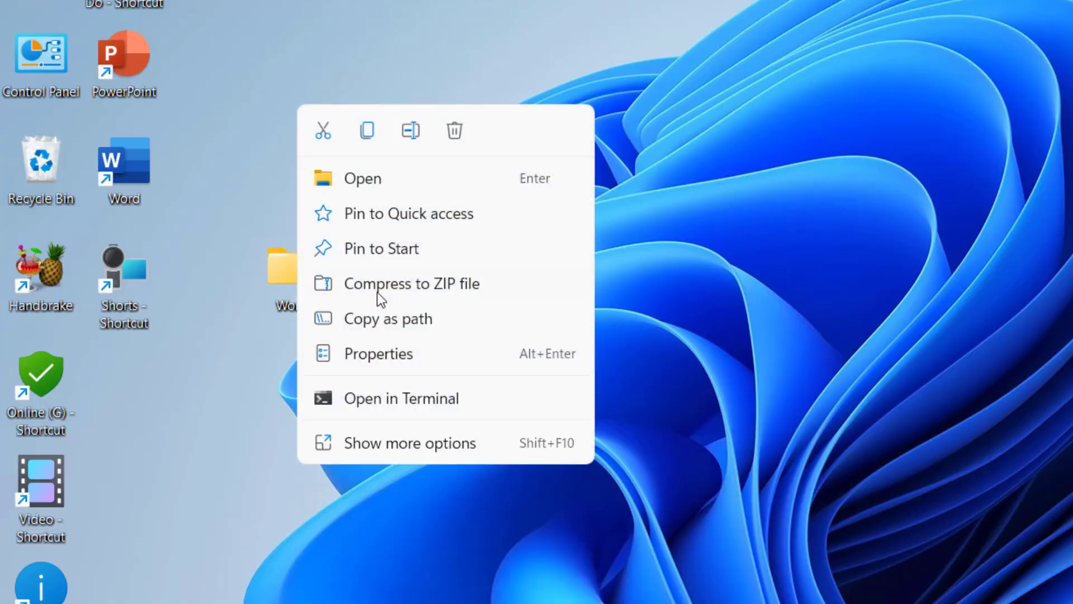
left_click(379, 353)
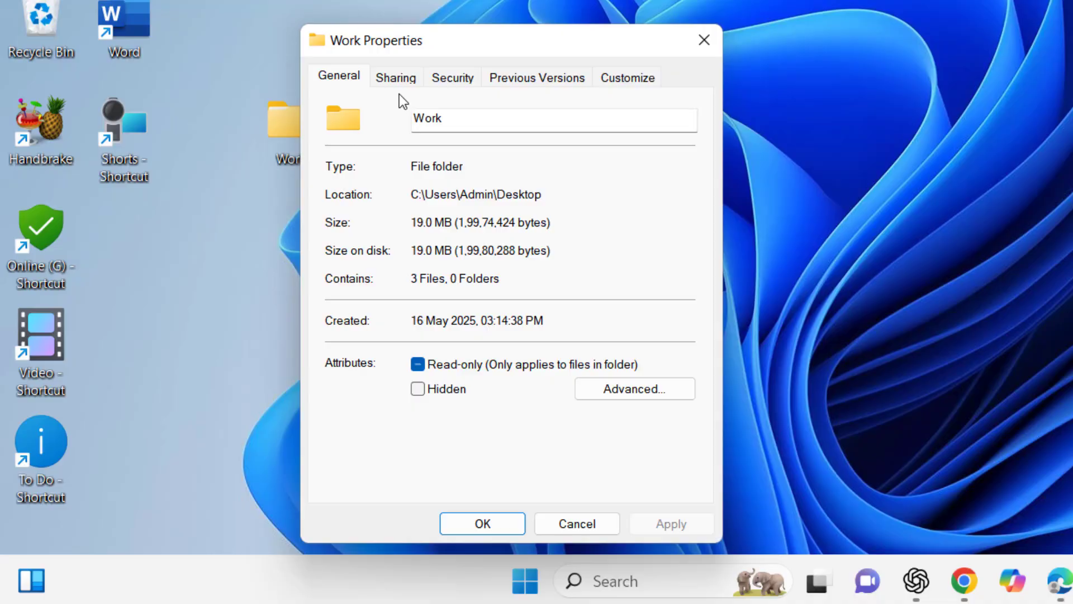
left_click(395, 76)
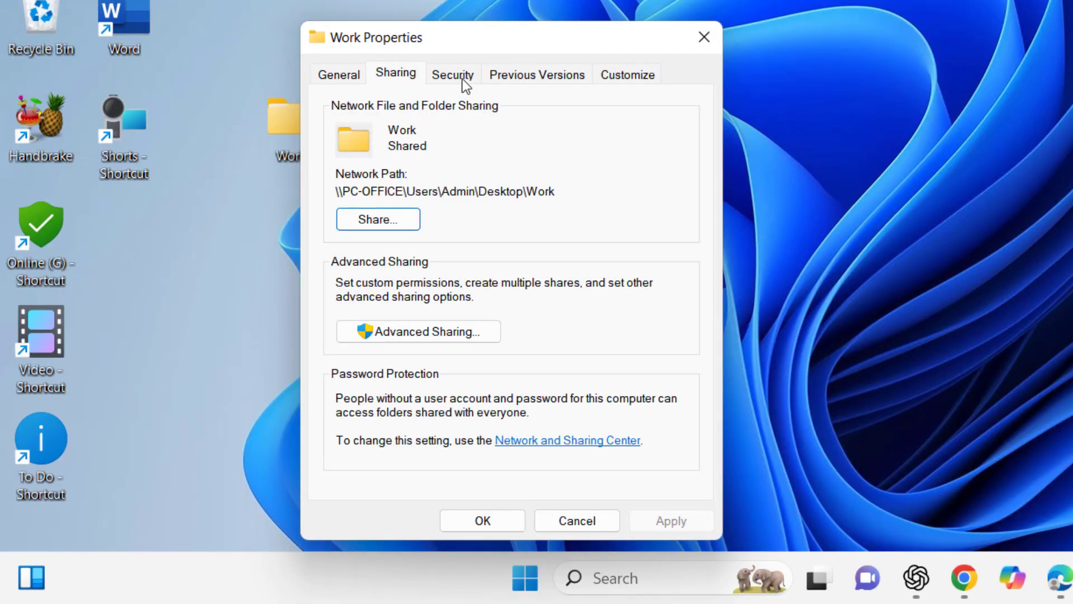
left_click(417, 332)
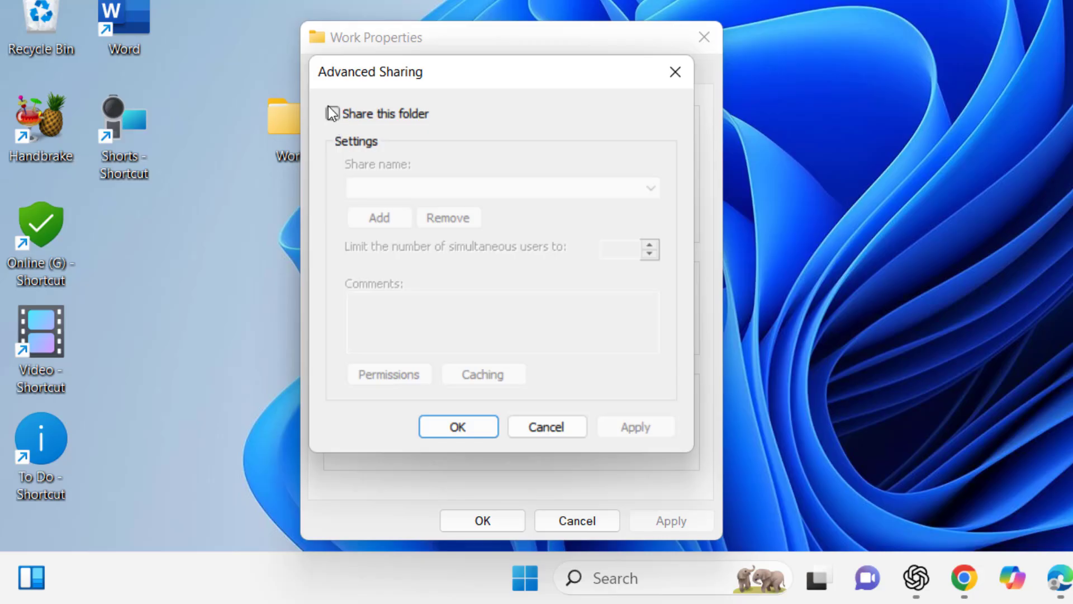
left_click(333, 113)
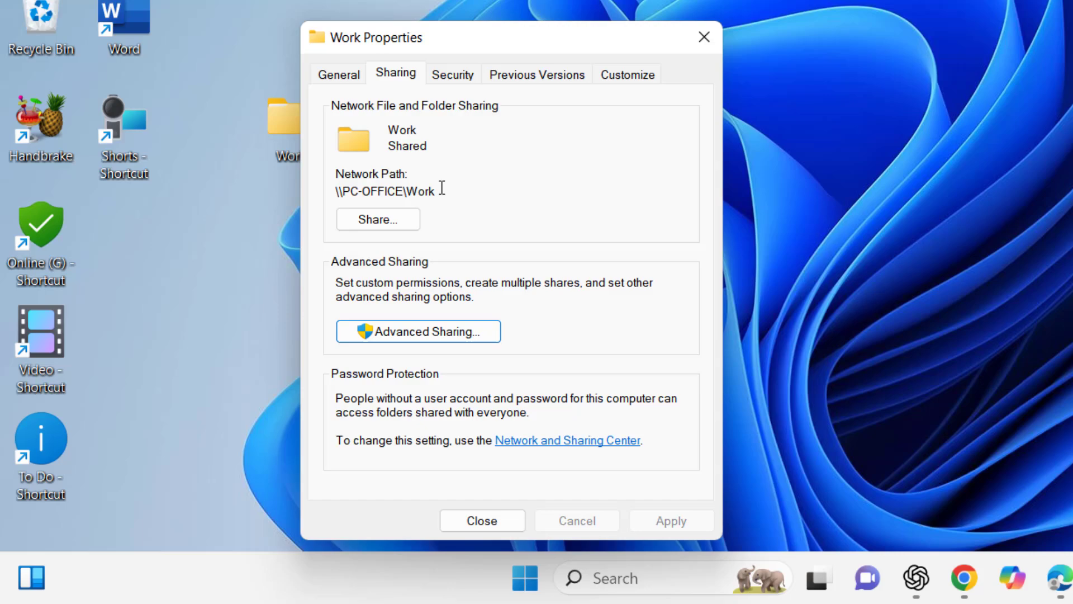
Share Work with Everyone at Read/Write permission, then close its properties window
left_click(378, 219)
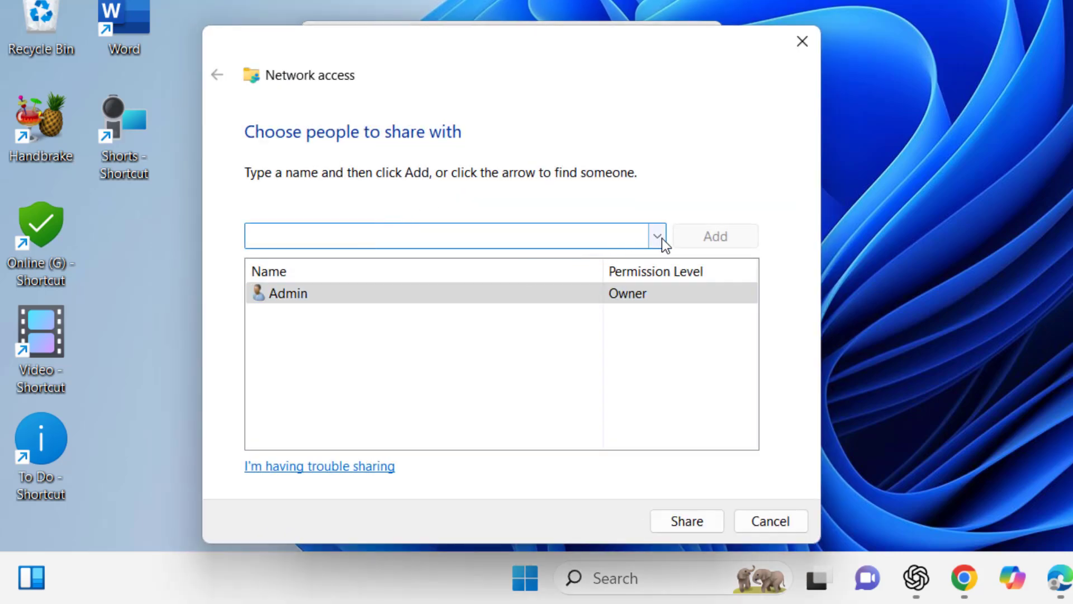
left_click(656, 235)
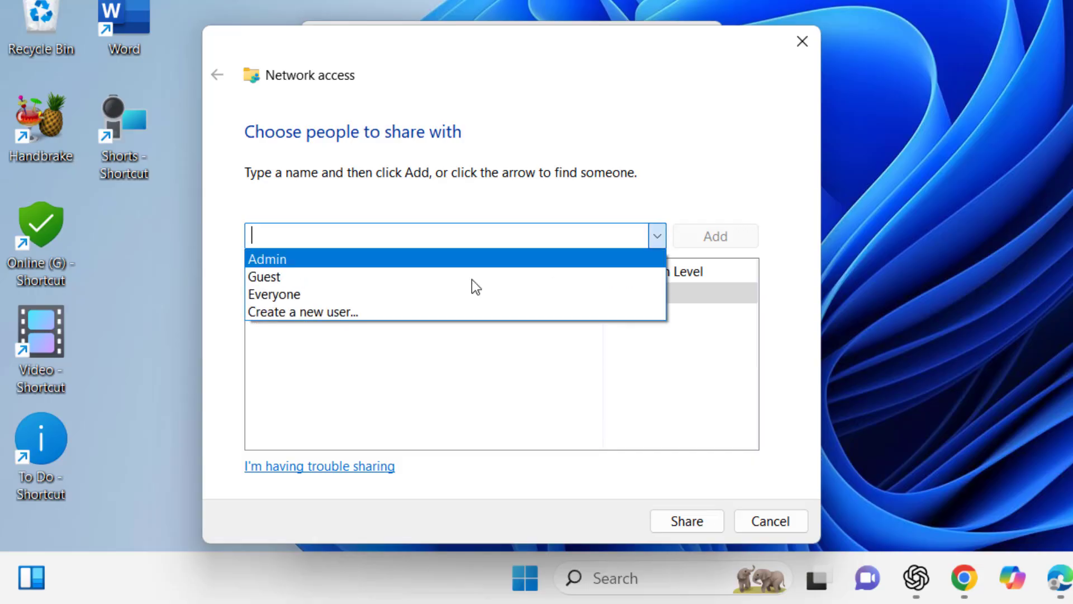
left_click(274, 293)
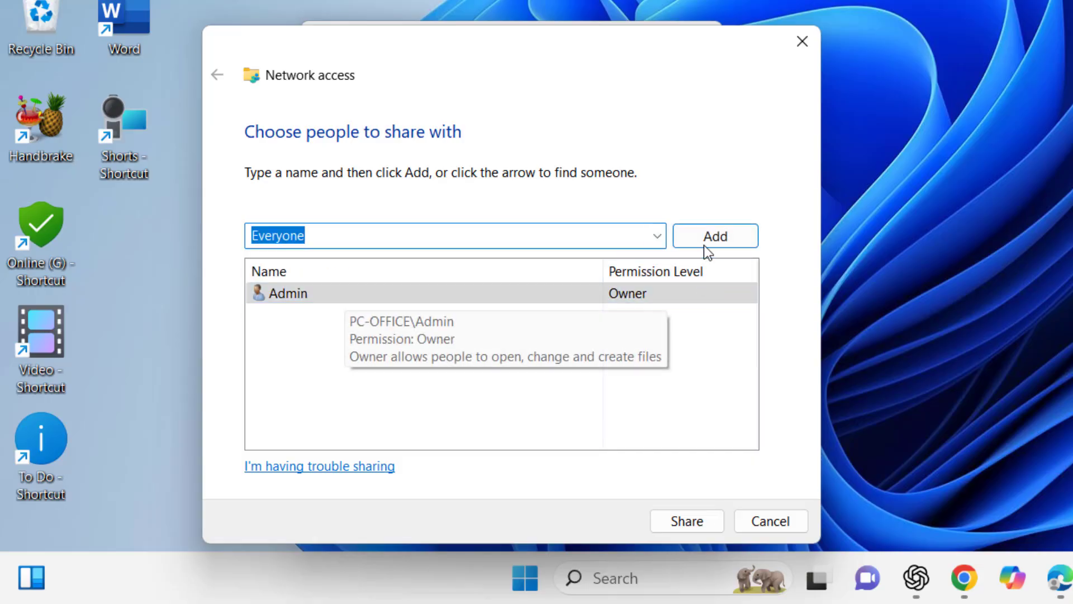
left_click(714, 235)
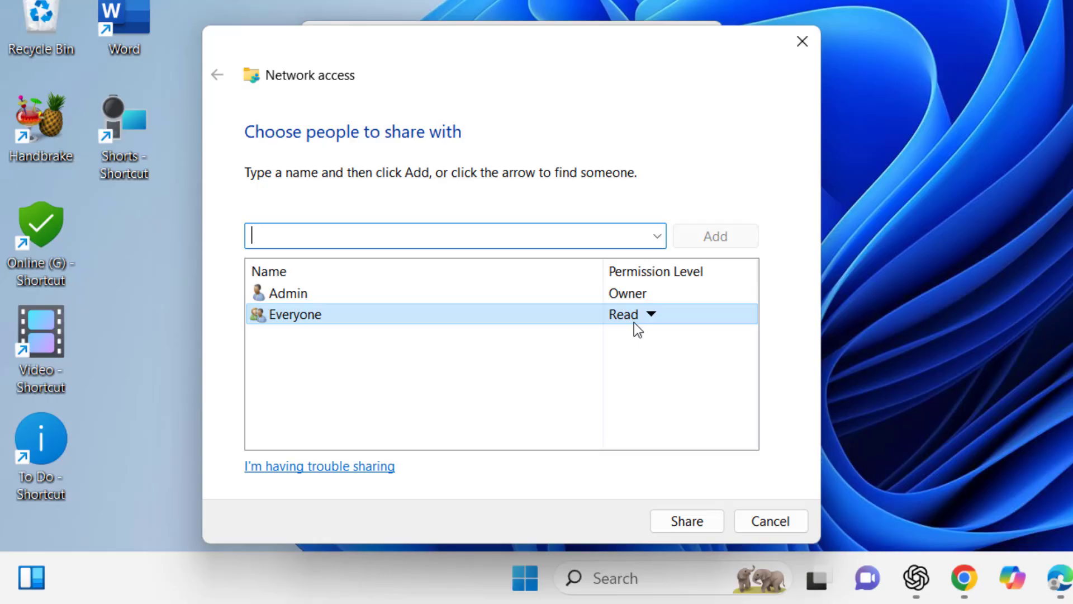
left_click(650, 314)
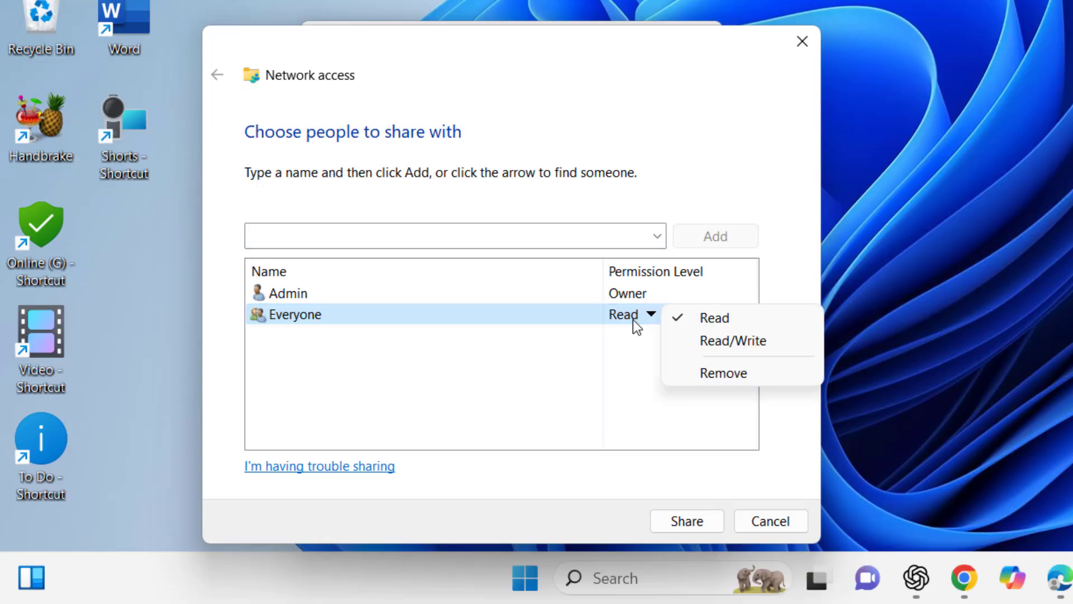
mouse_move(741, 340)
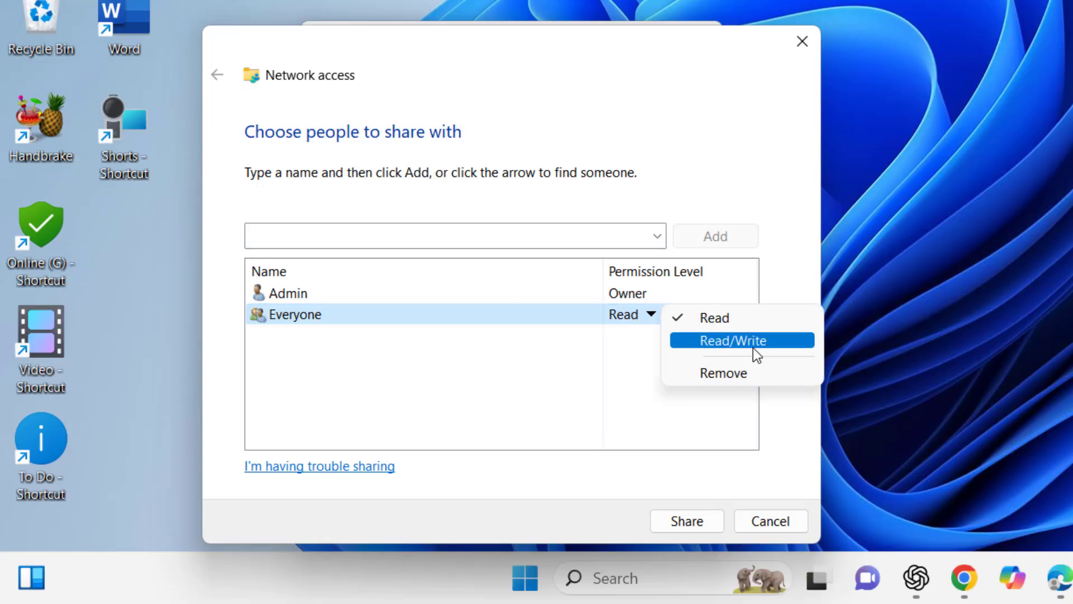
left_click(732, 340)
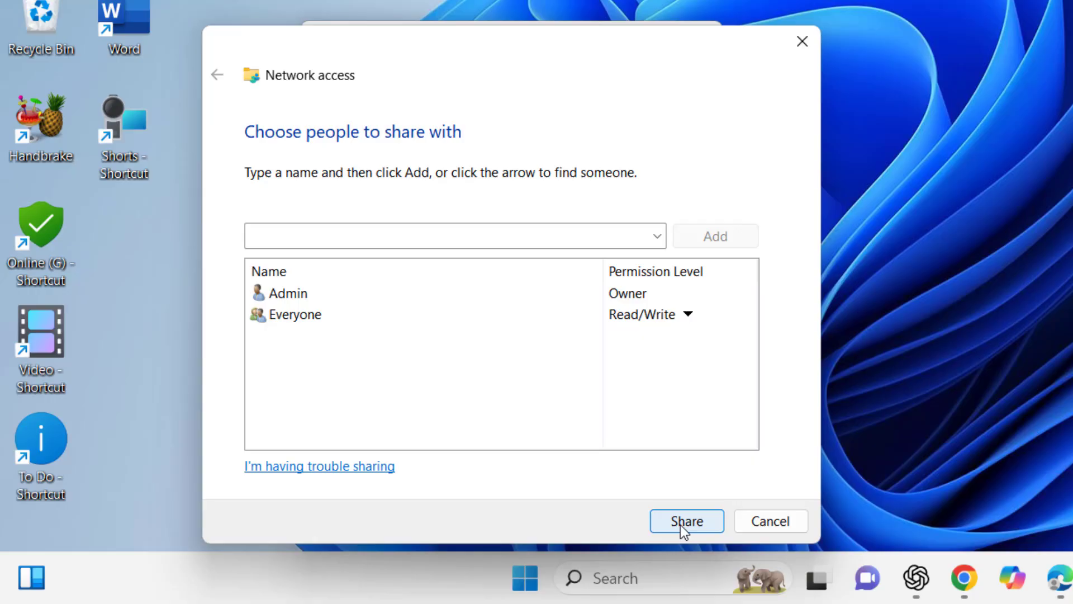
left_click(687, 521)
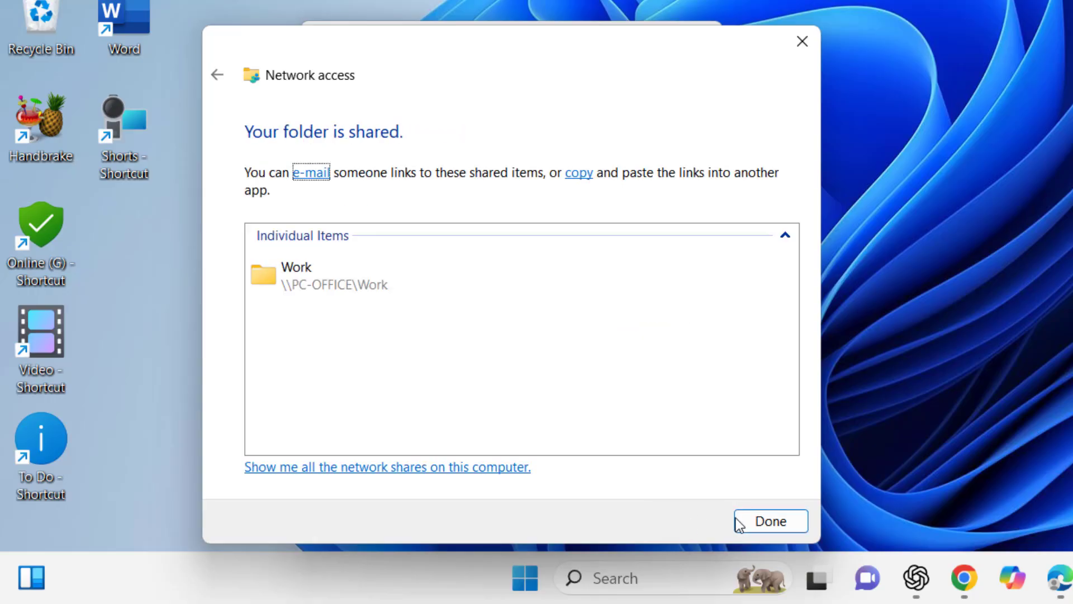
left_click(769, 521)
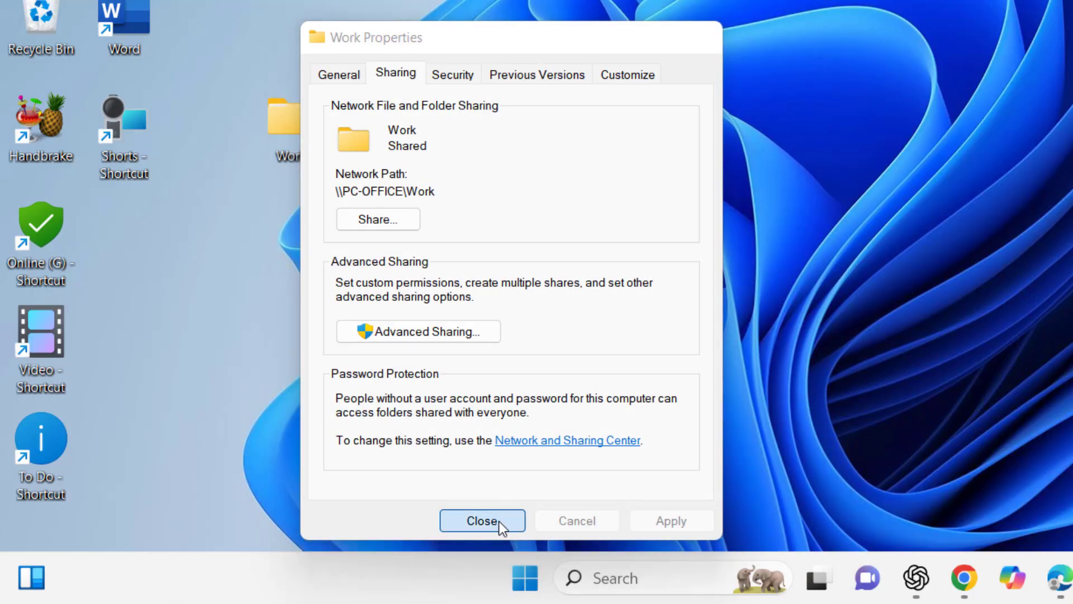
left_click(482, 520)
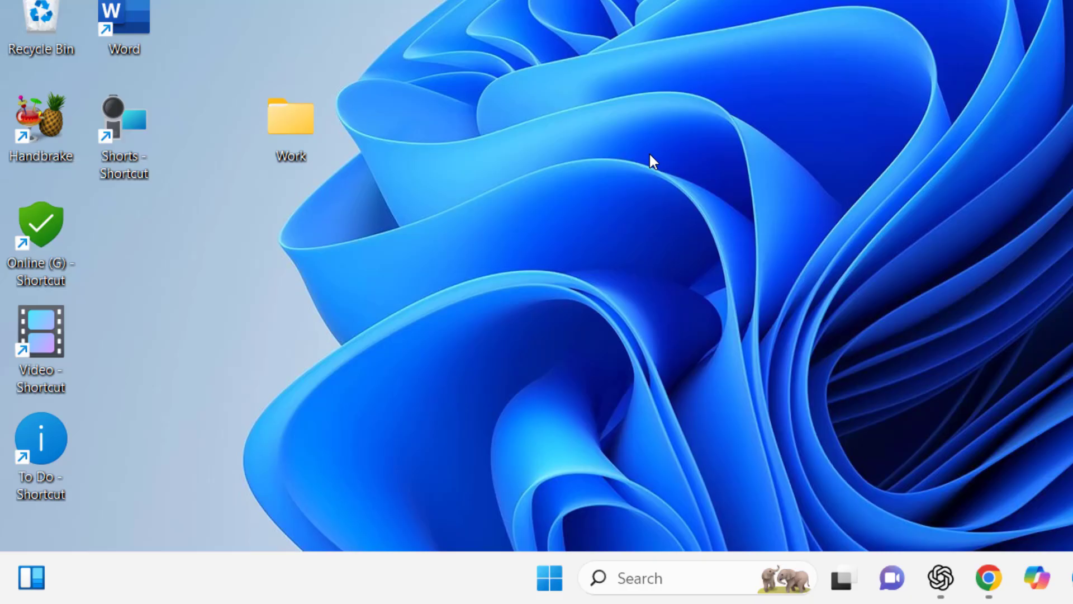
mouse_move(430, 156)
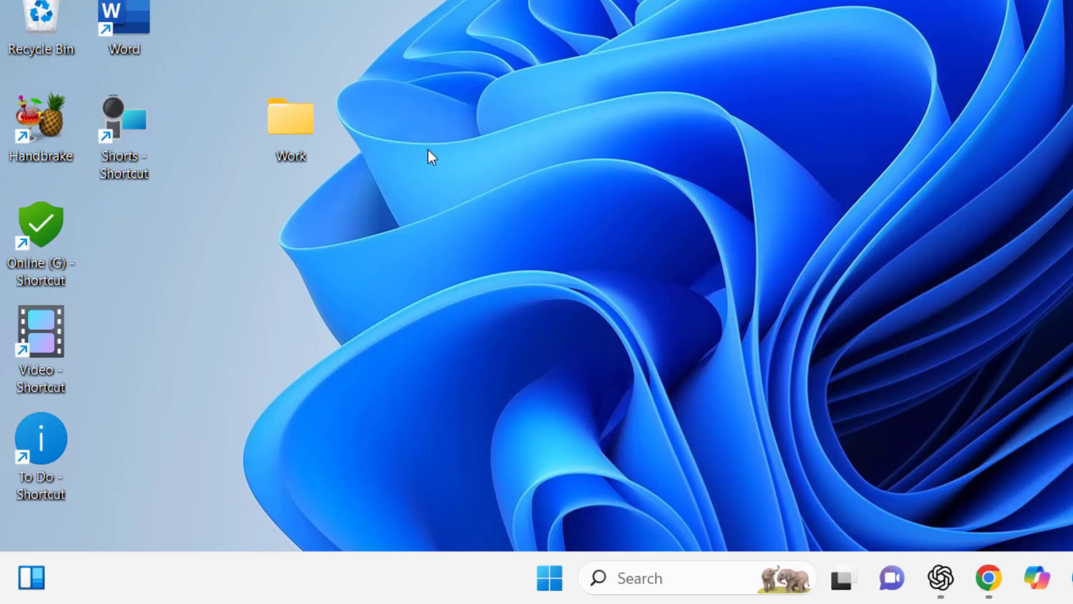
Add Everyone to Work's security permissions, apply the changes and close properties
right_click(289, 119)
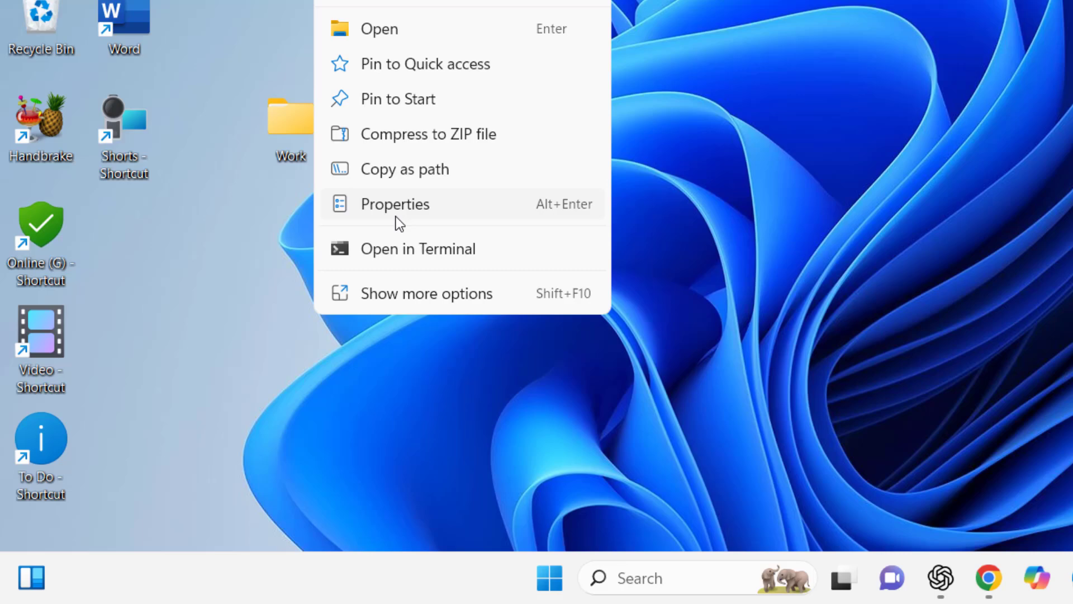
left_click(395, 204)
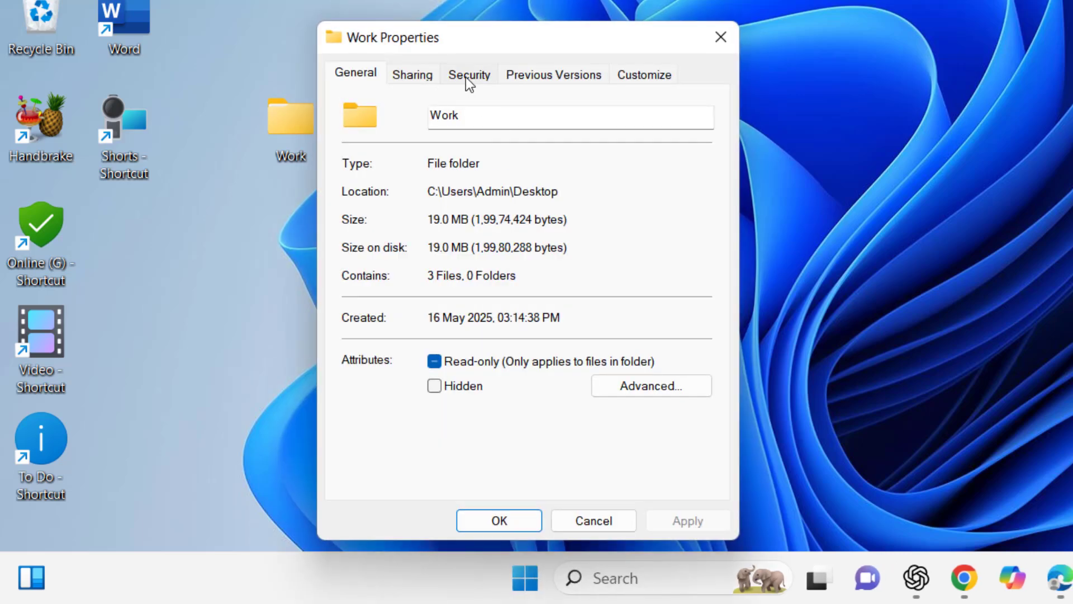
left_click(469, 74)
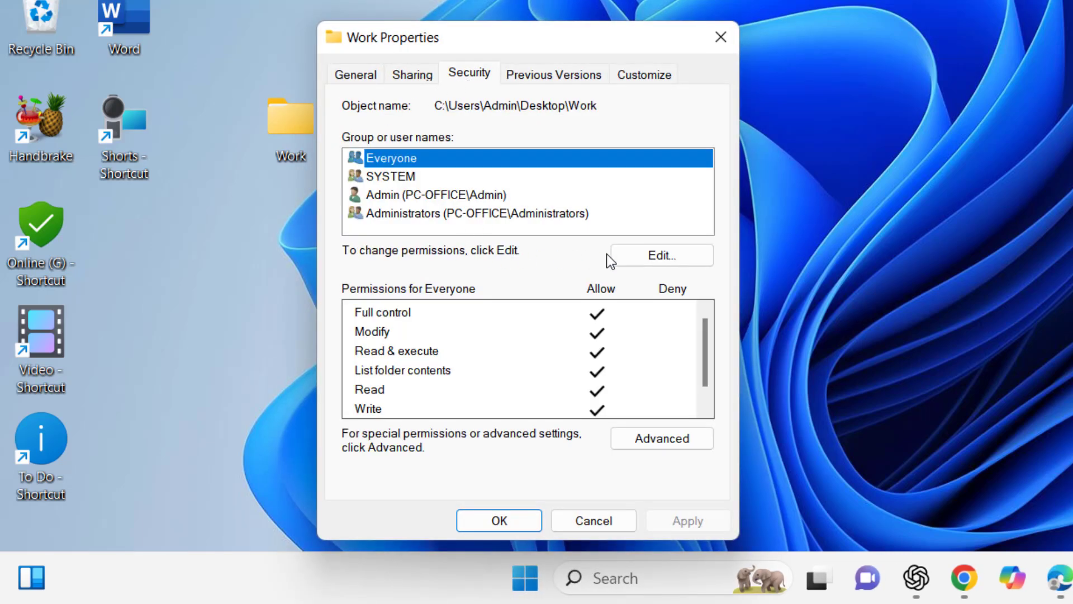
left_click(659, 255)
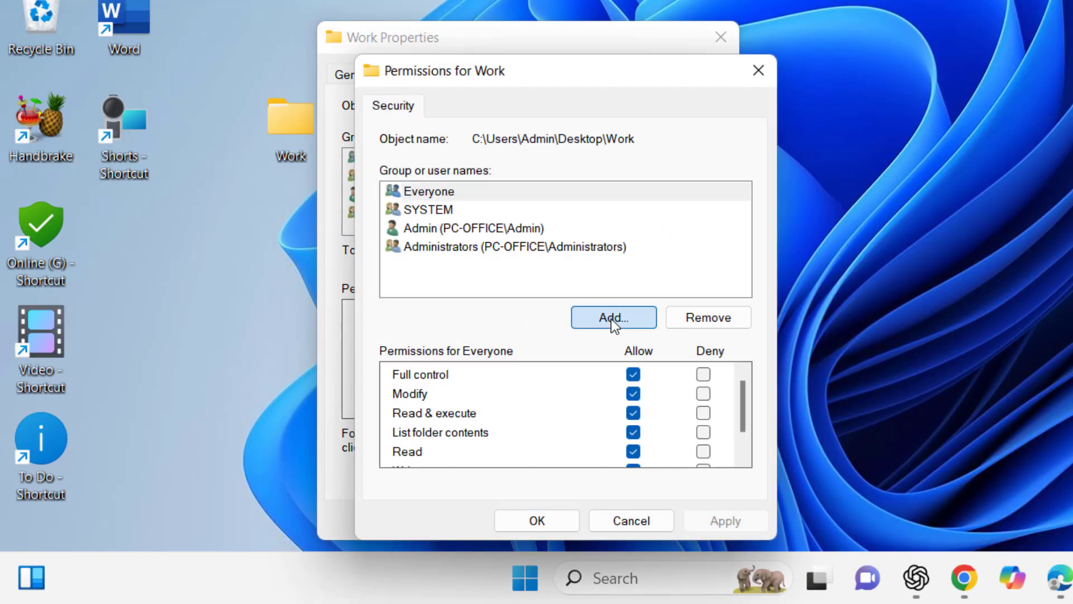
left_click(612, 317)
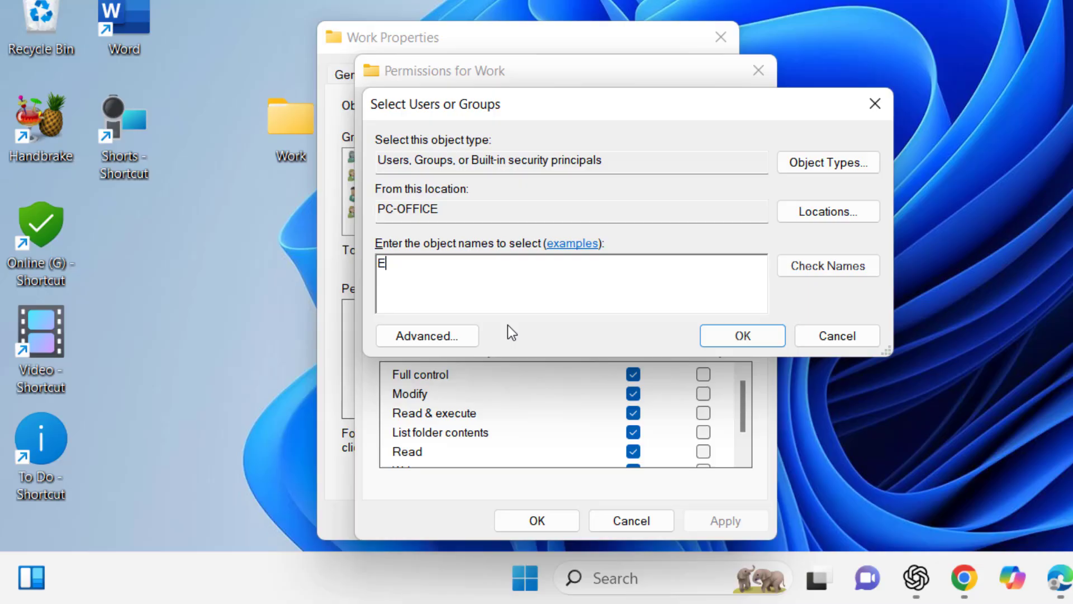
type("veryone")
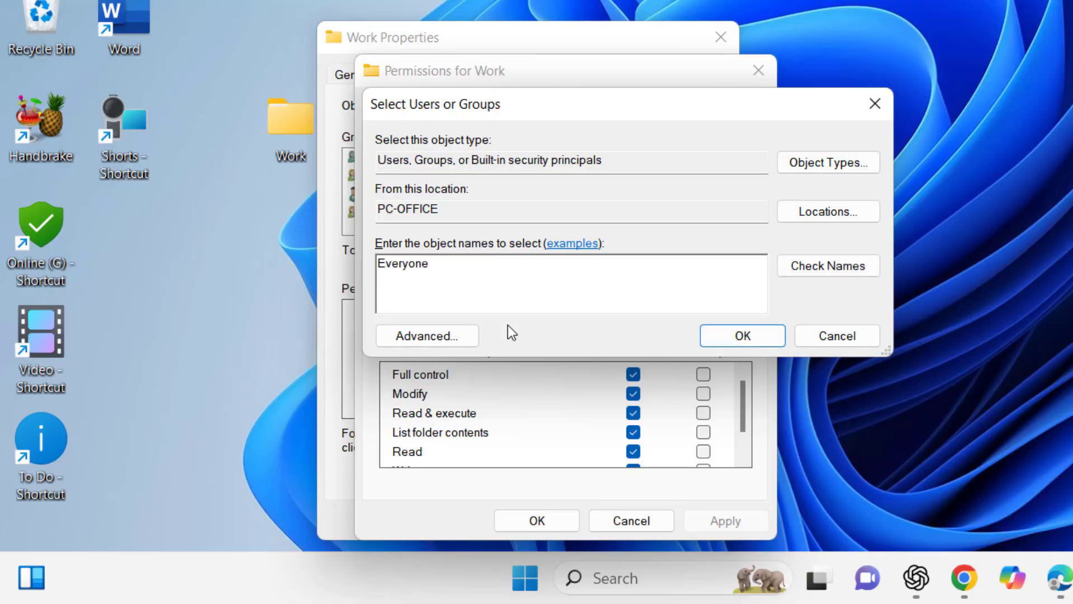
left_click(742, 335)
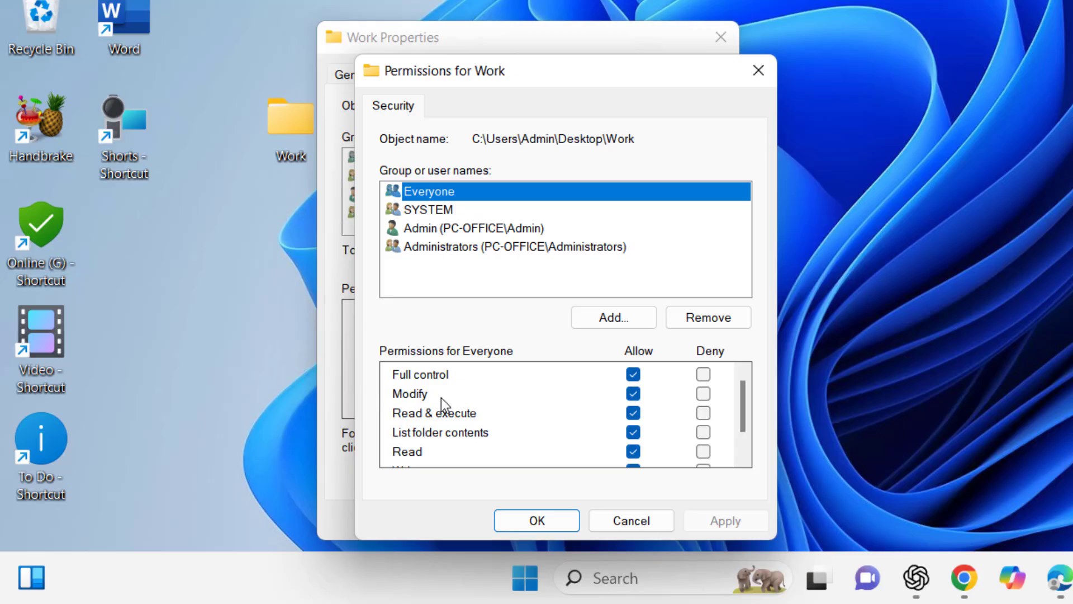
scroll("down", 3)
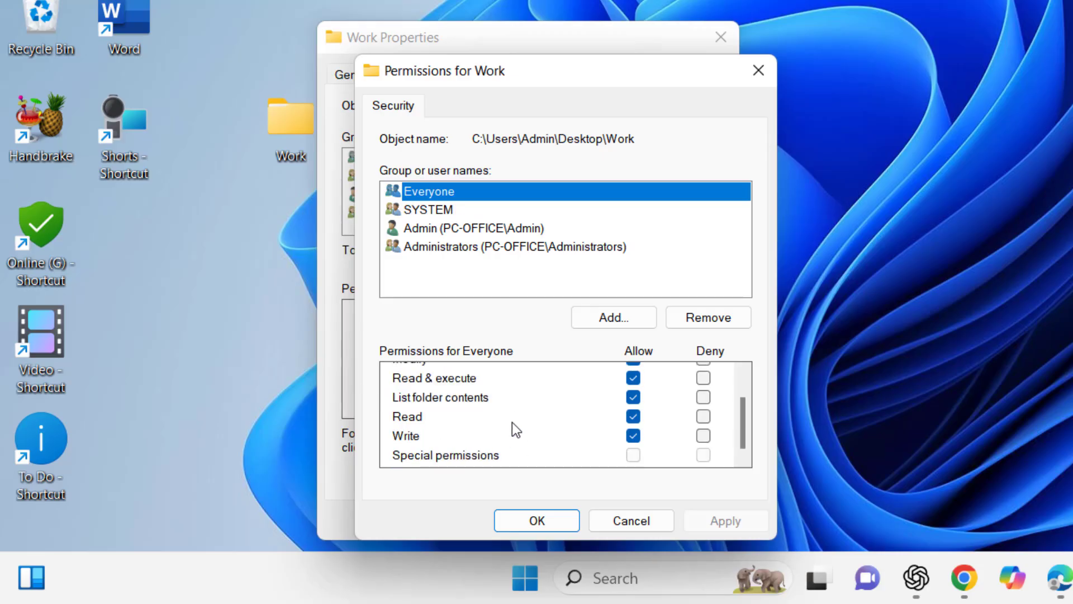
left_click(536, 520)
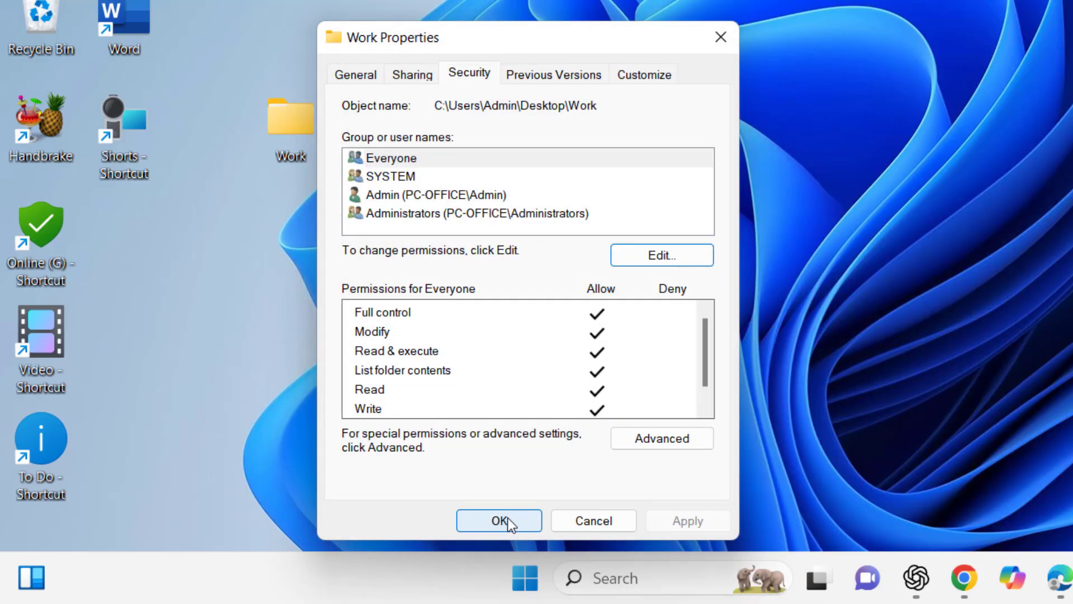
left_click(498, 521)
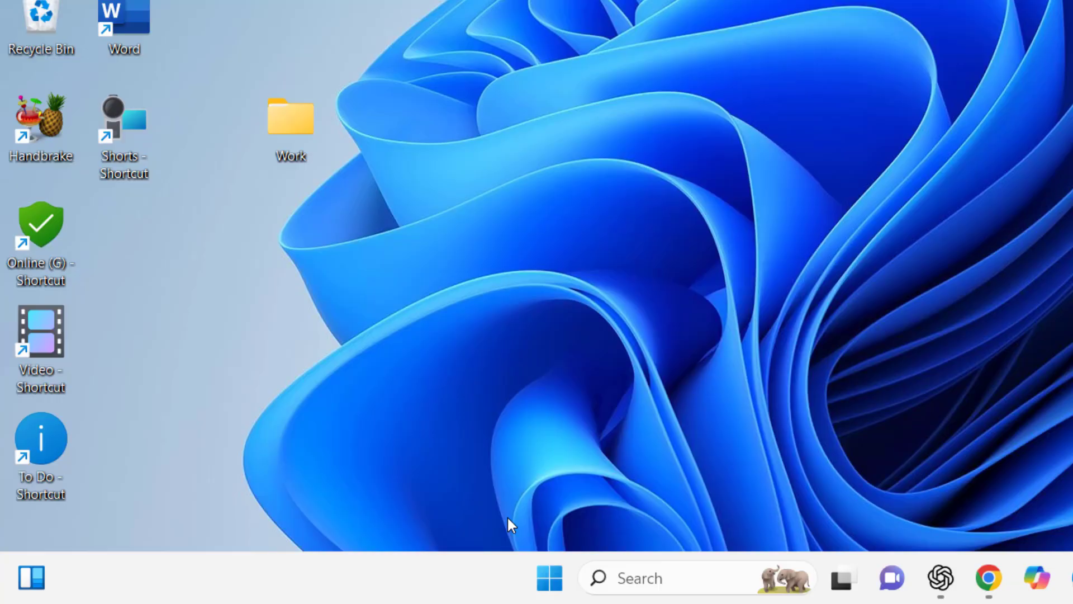
mouse_move(516, 515)
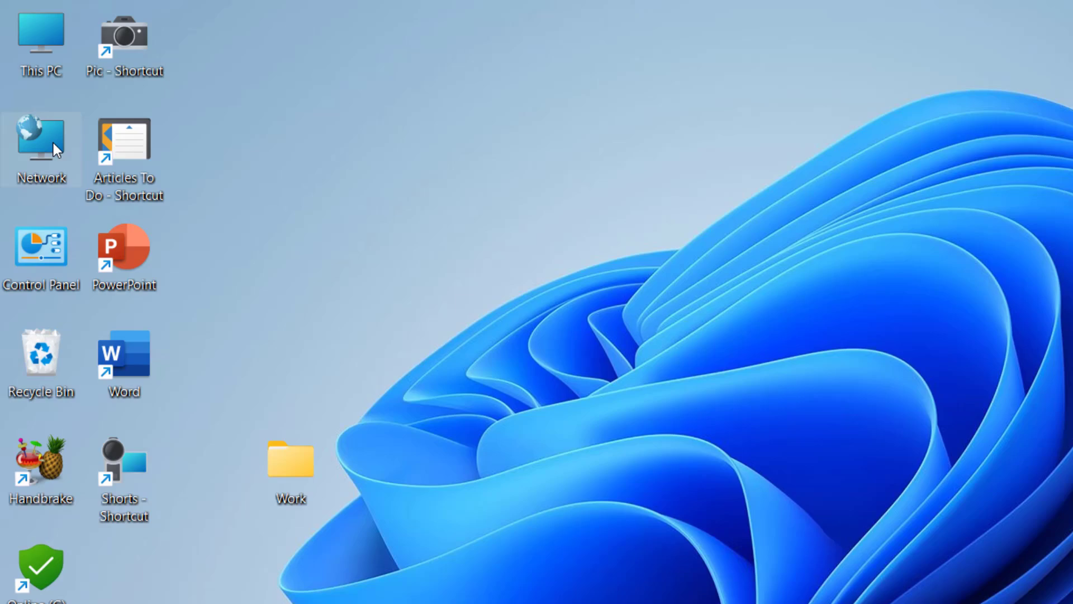
Go from Network properties to 'Change advanced sharing settings' in Control Panel
right_click(41, 137)
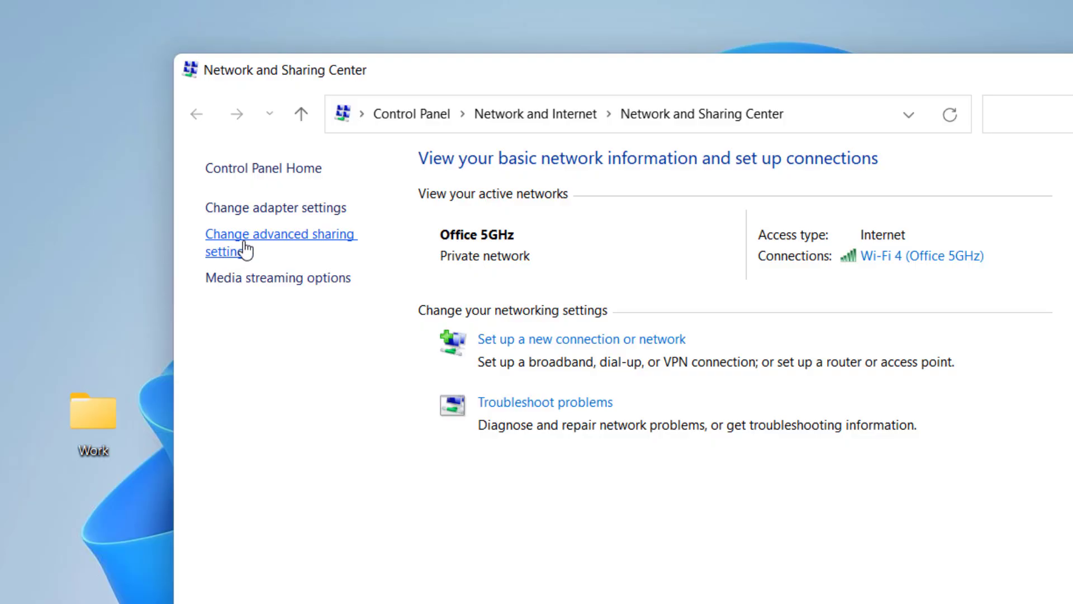
left_click(280, 234)
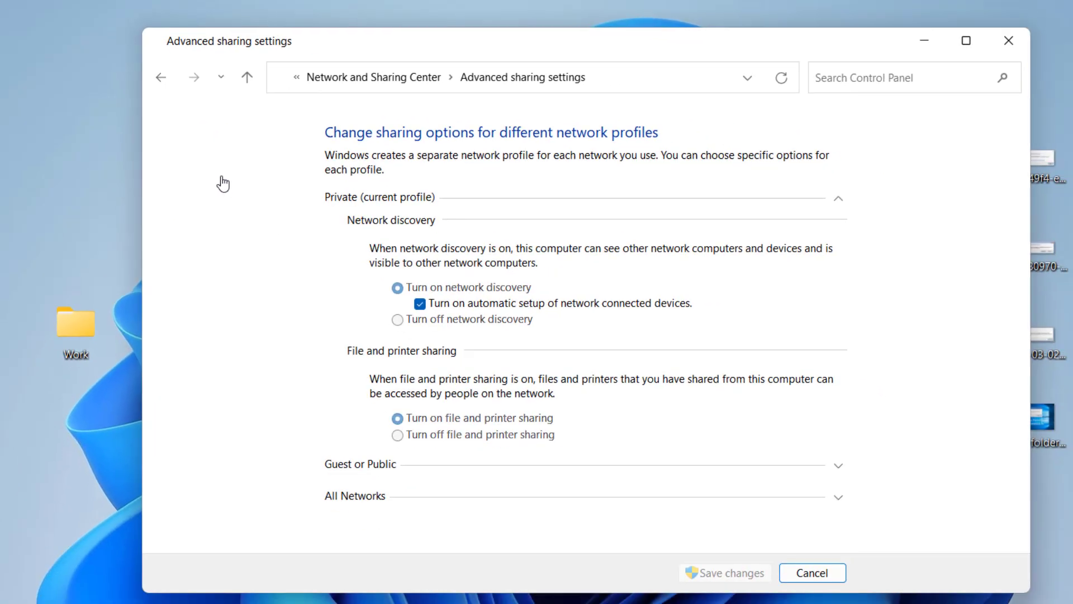
Turn on network discovery for the Guest or Public profile and save changes
left_click(838, 198)
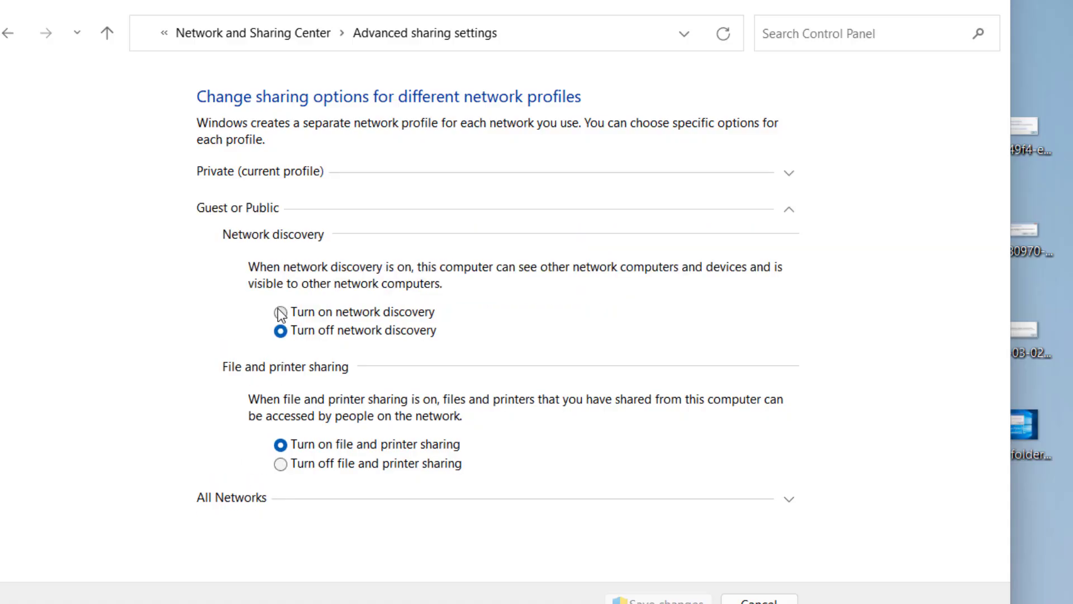
left_click(279, 311)
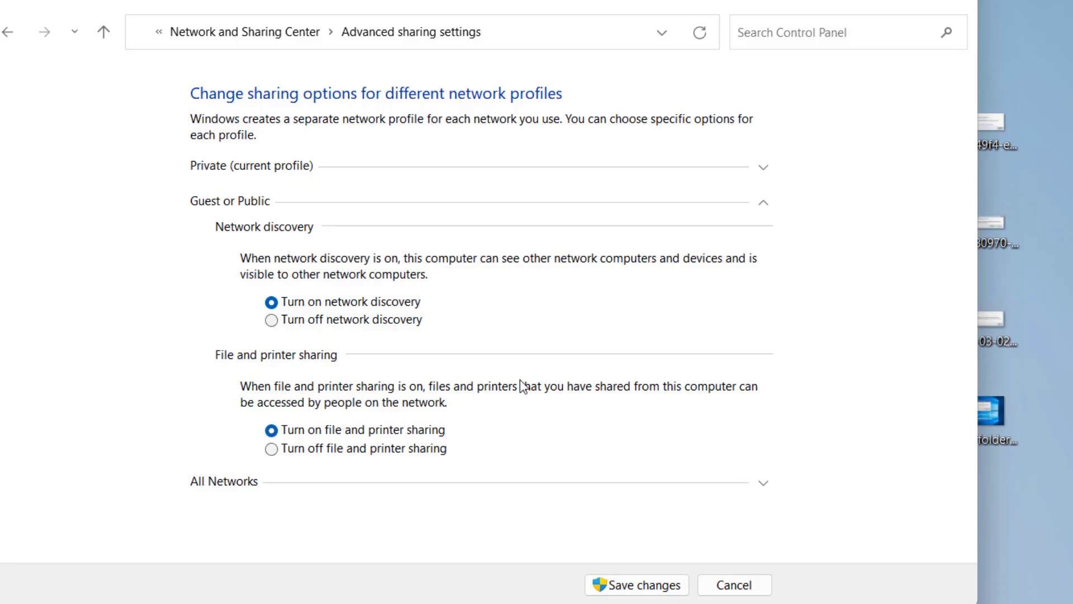
mouse_move(217, 485)
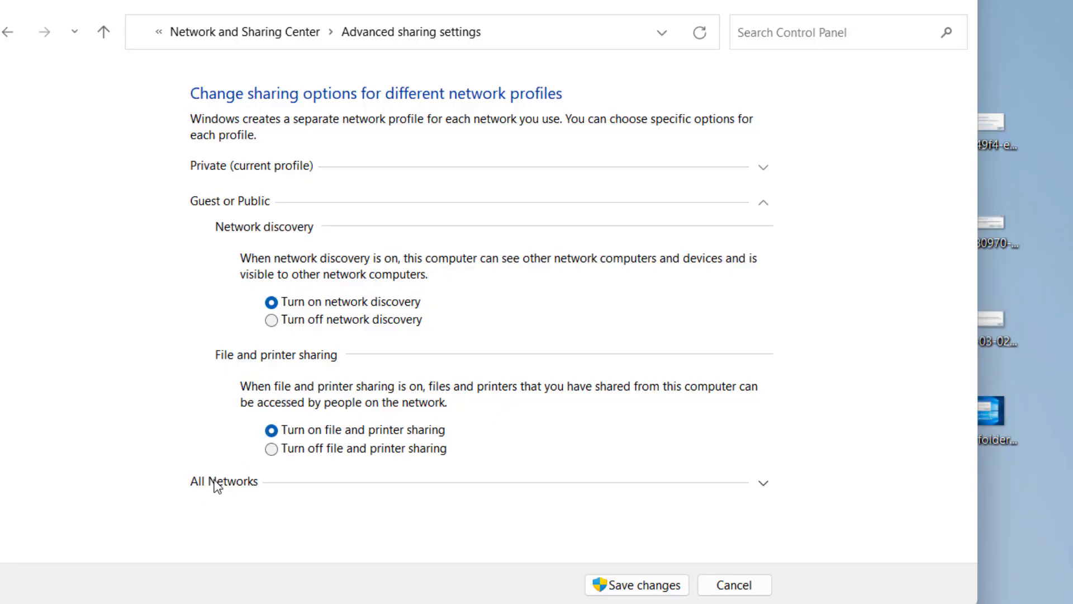
scroll("down", 3)
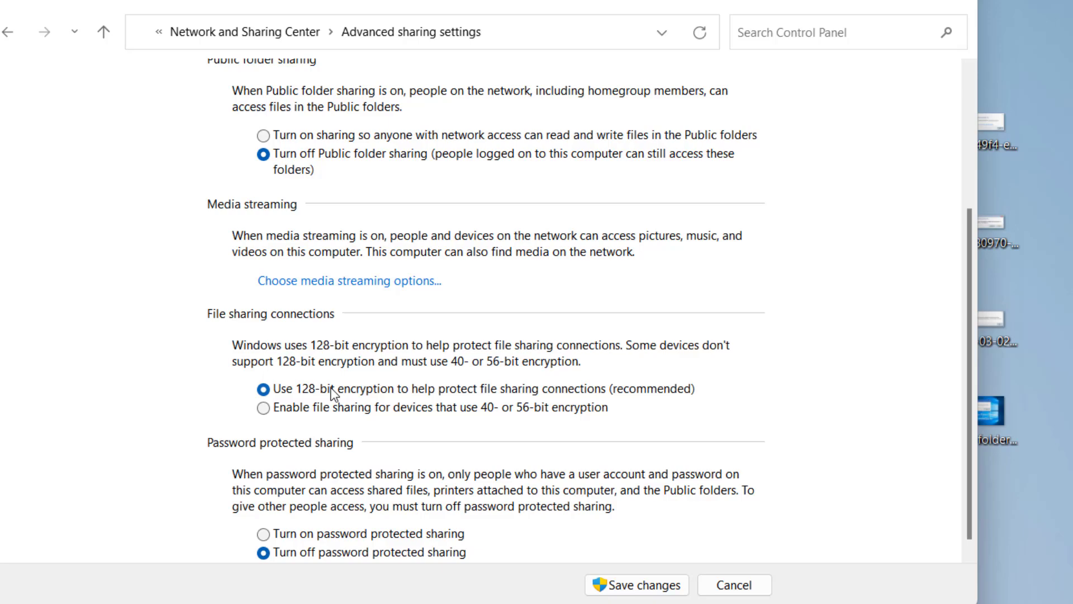
scroll("down", 3)
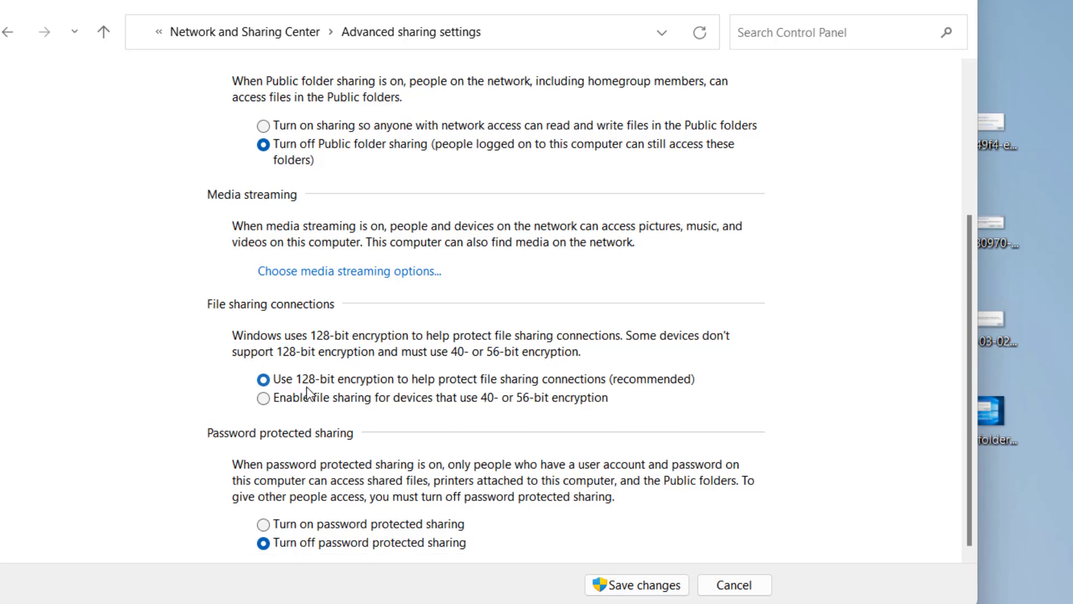
mouse_move(385, 479)
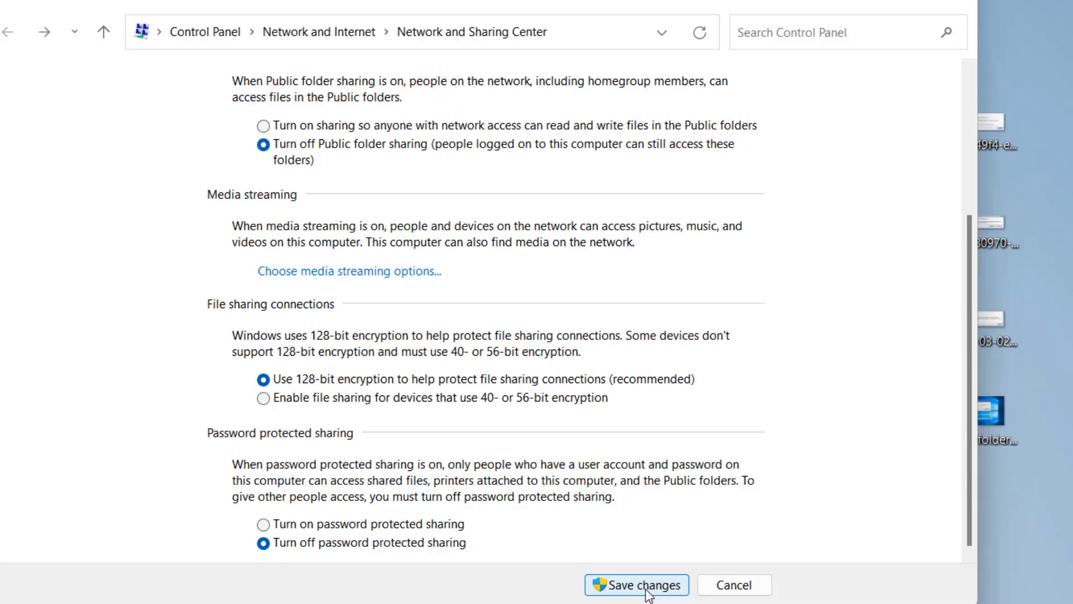
left_click(635, 585)
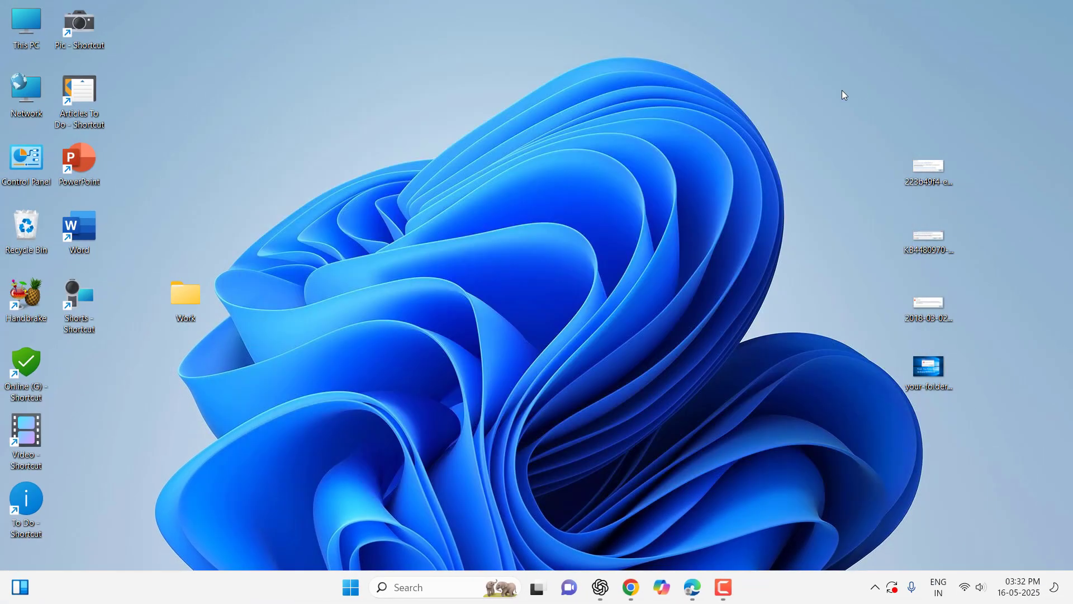
mouse_move(500, 136)
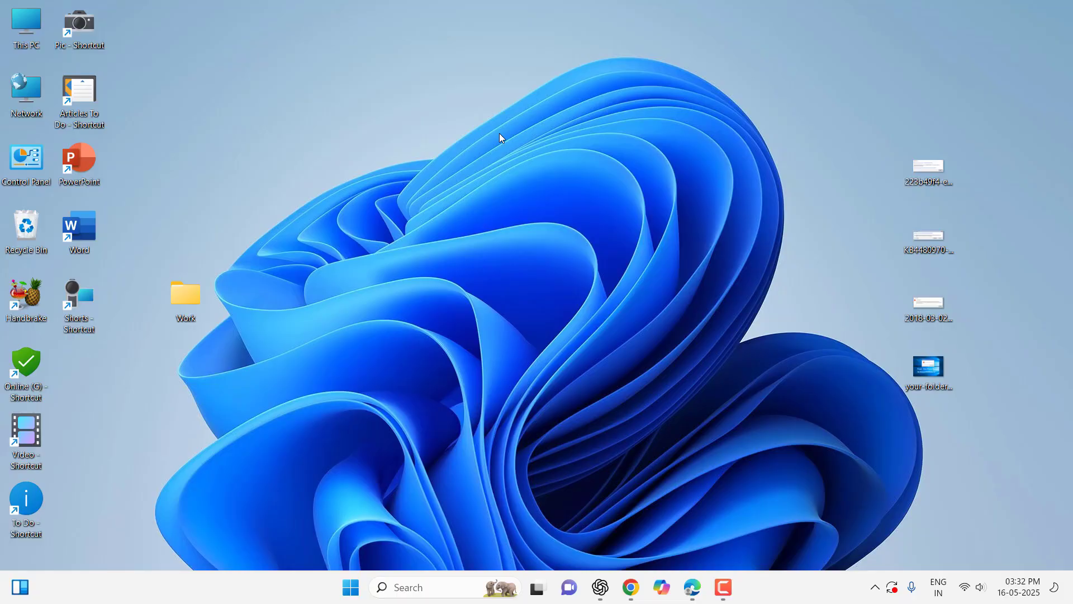
Search 'services' from the taskbar and launch the Services app
type("services")
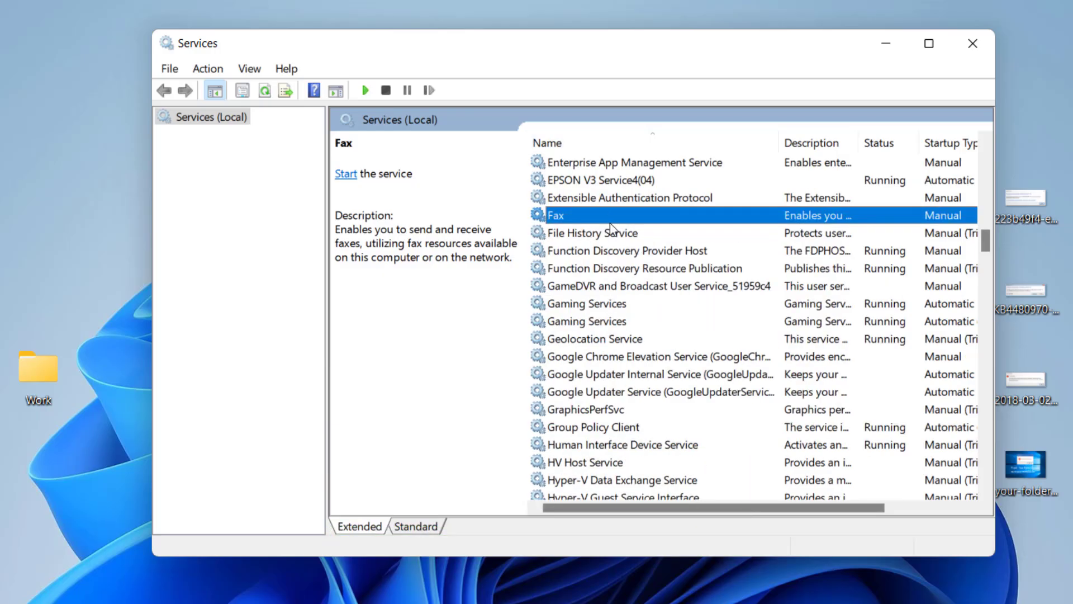
mouse_move(618, 276)
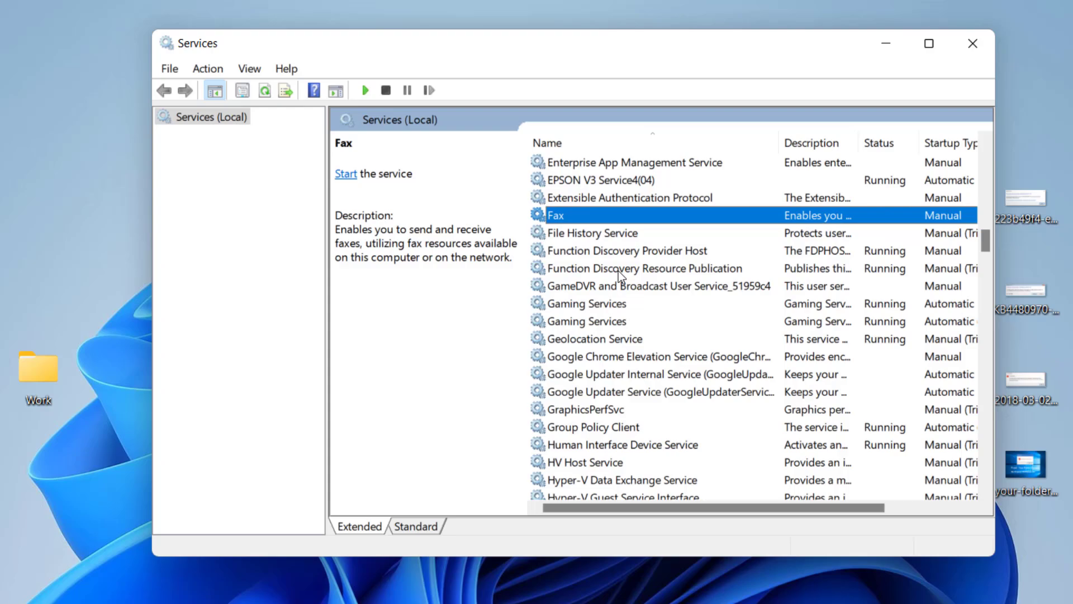
Set Function Discovery Resource Publication to Automatic, start the service, and save
left_click(643, 268)
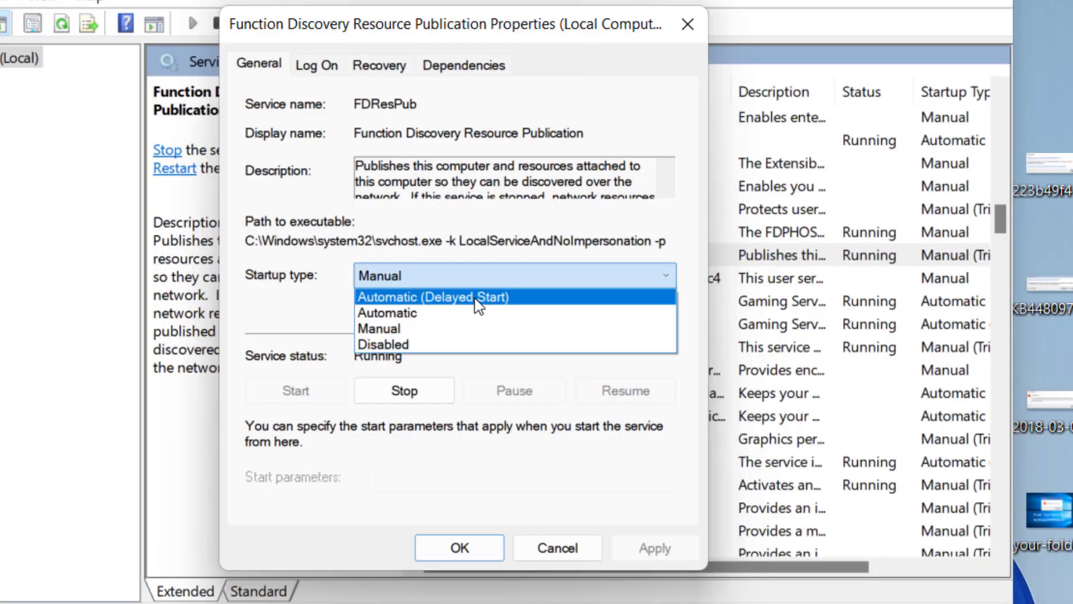
left_click(387, 312)
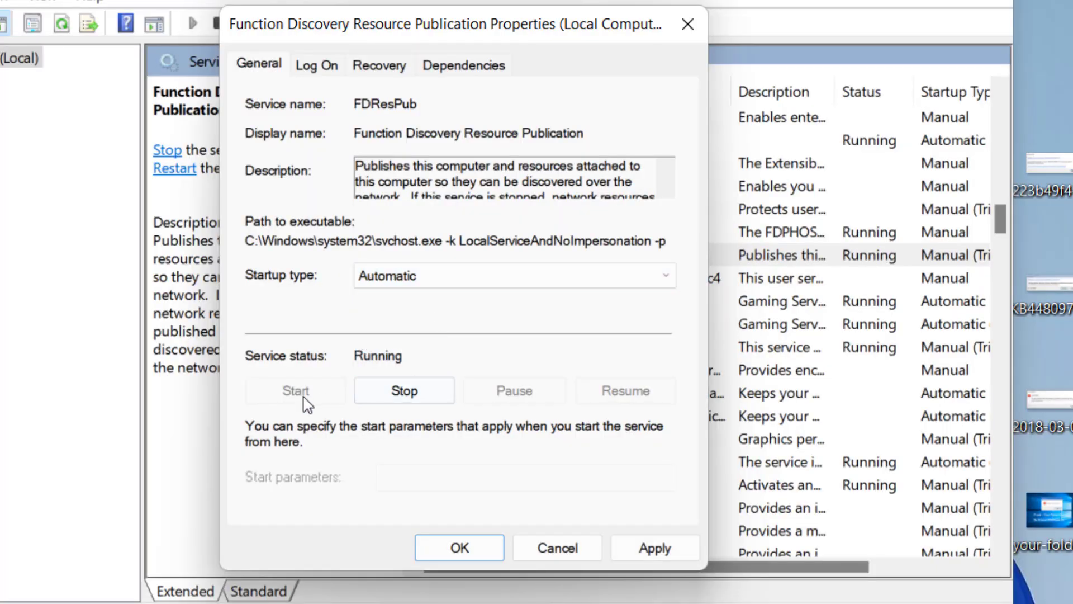
left_click(403, 390)
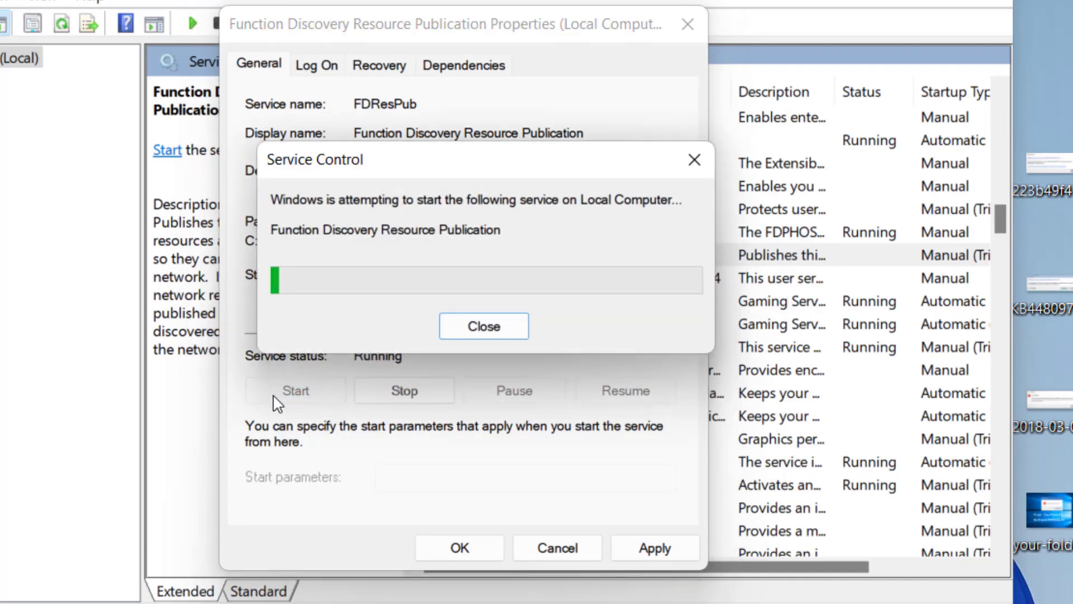
left_click(483, 326)
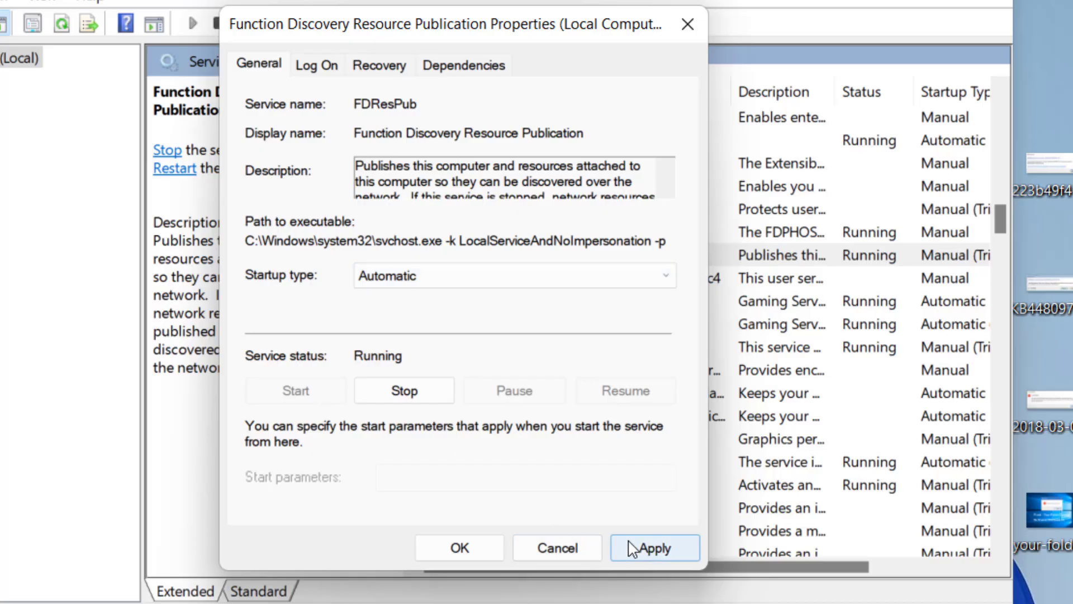
left_click(459, 547)
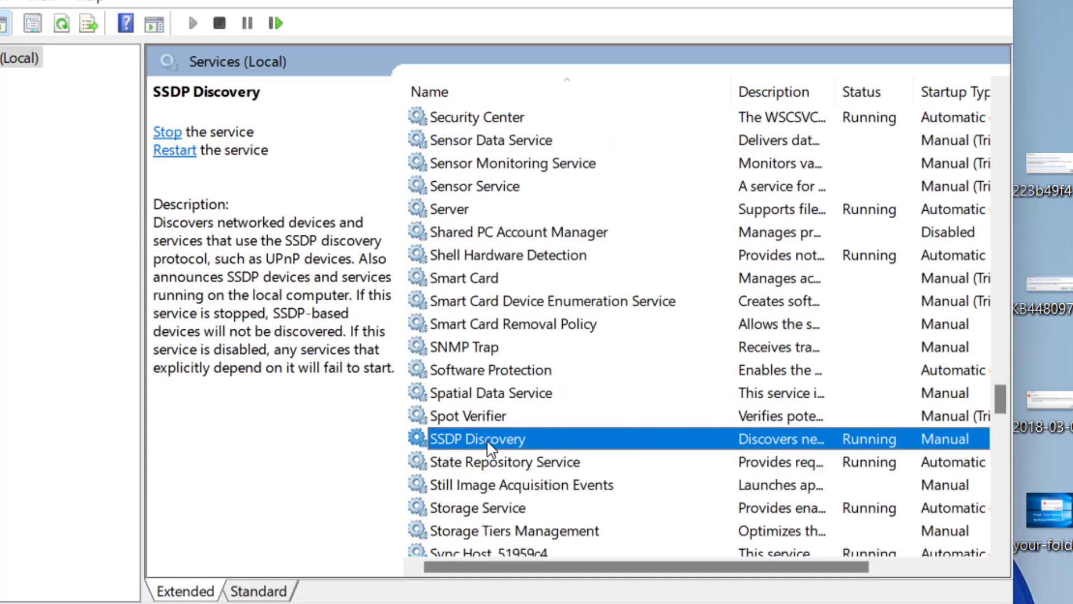
Change SSDP Discovery's startup type to Automatic and confirm with OK
double_click(478, 439)
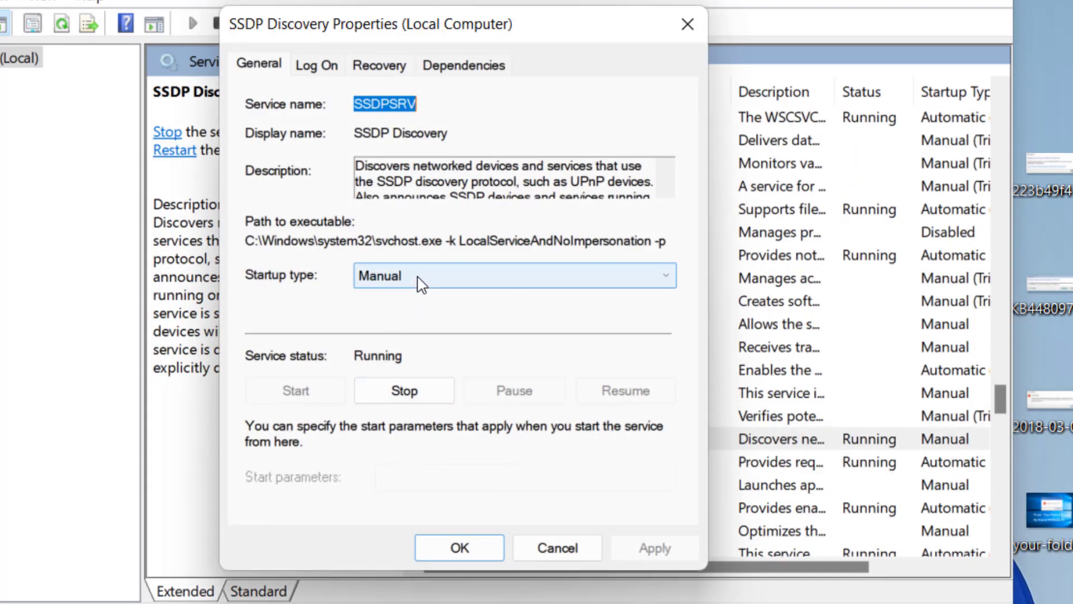
left_click(513, 274)
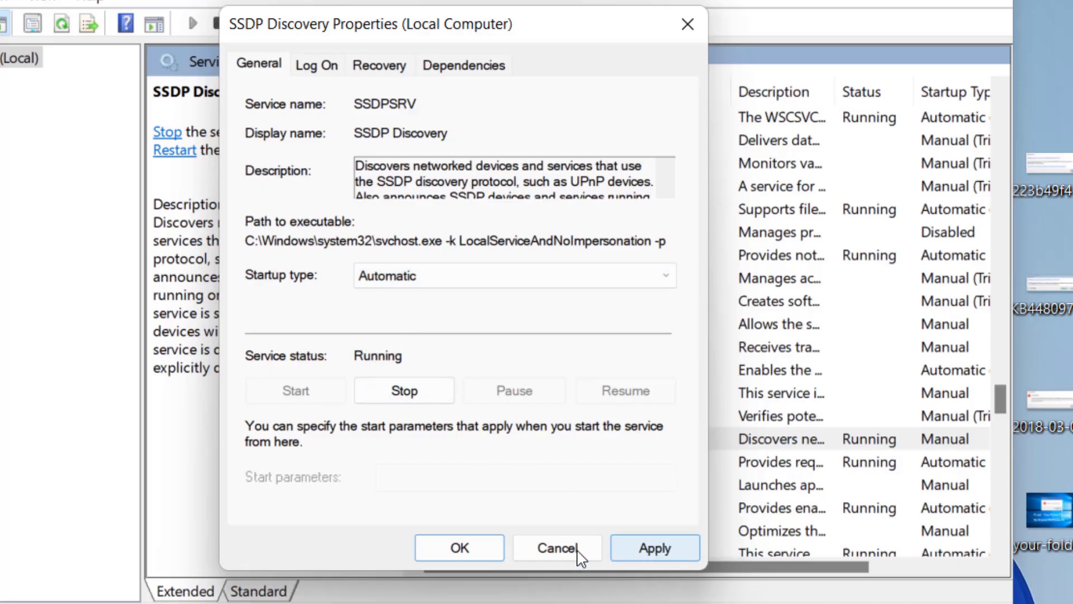
left_click(556, 548)
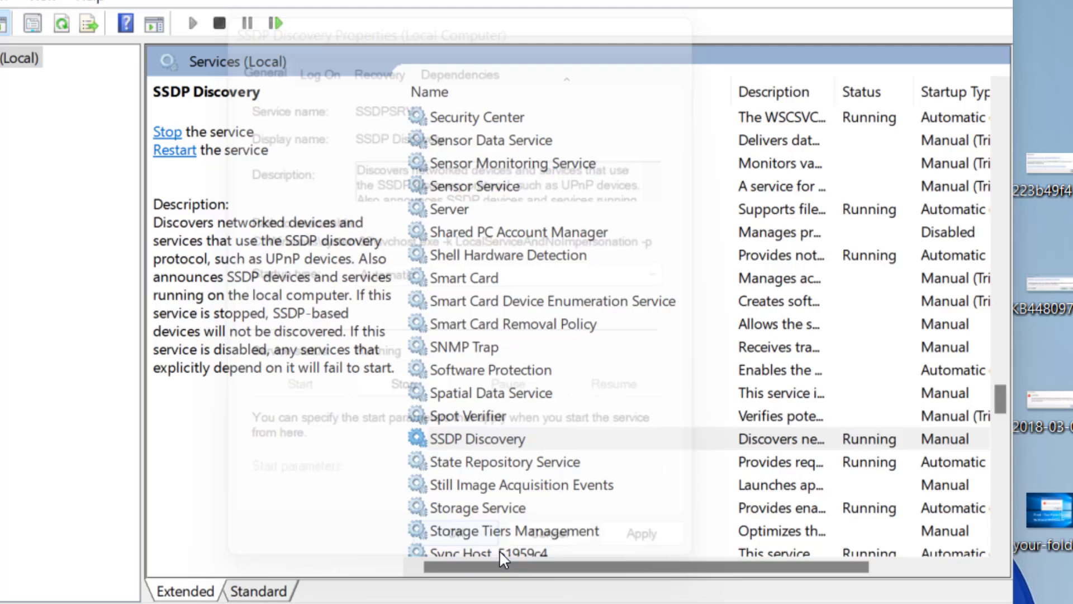
scroll("down", 3)
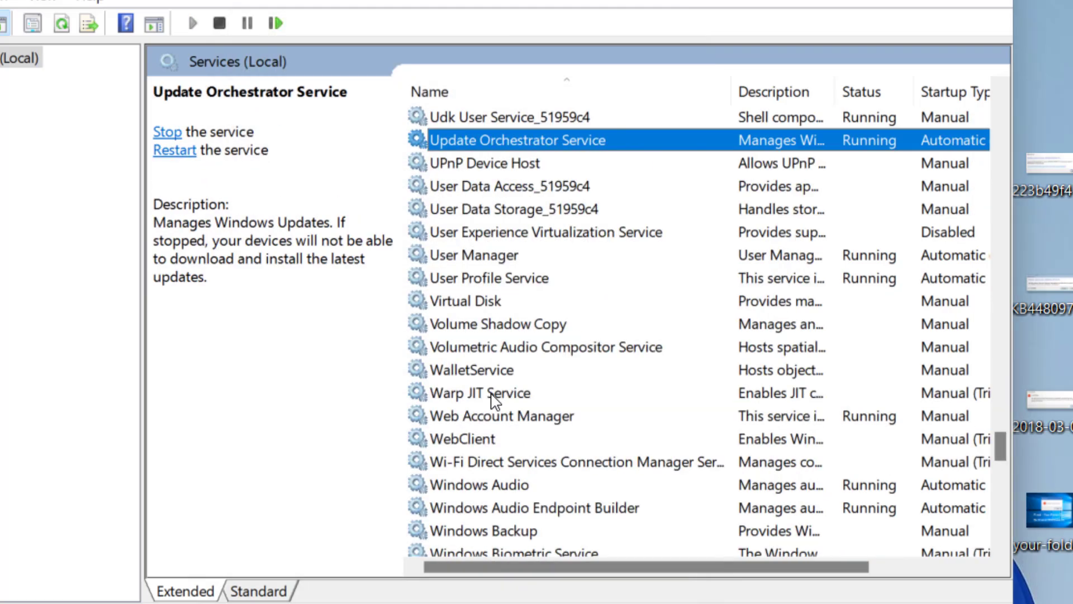
Change UPnP Device Host's startup type to Automatic and confirm with OK
left_click(485, 162)
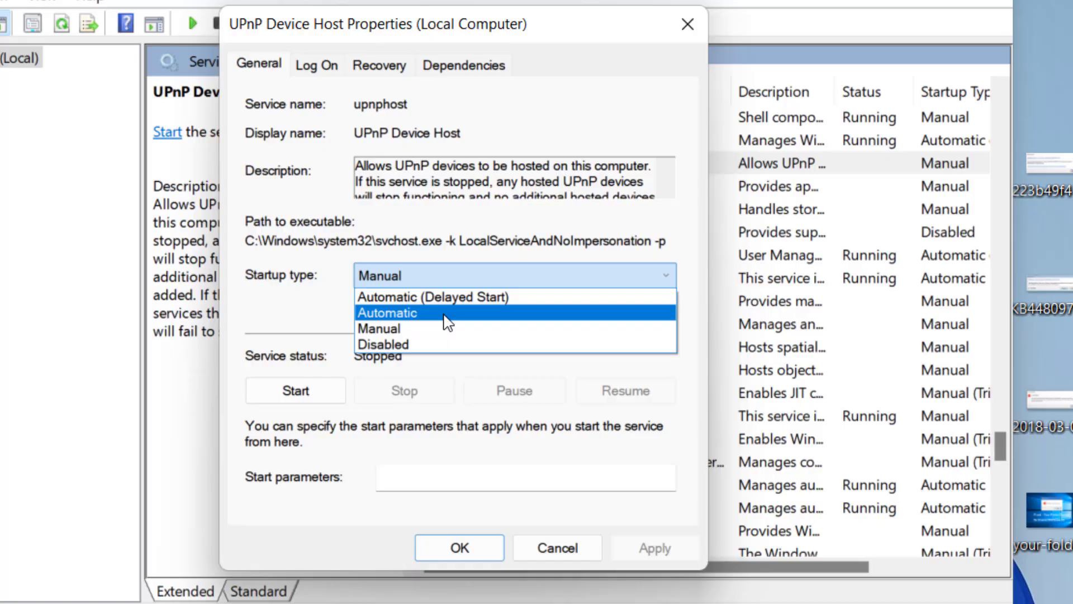
left_click(387, 311)
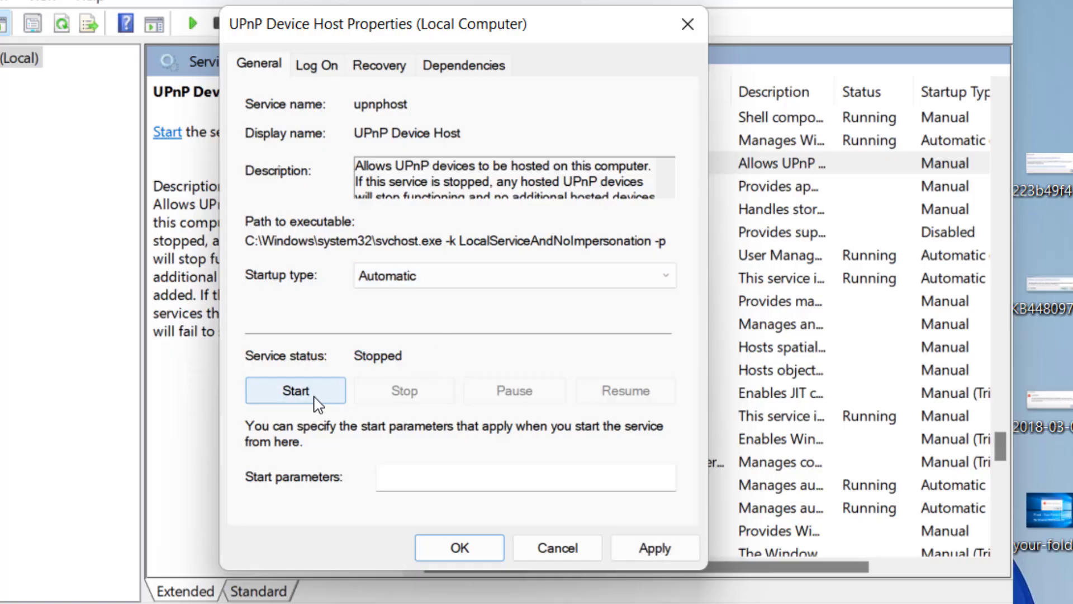
mouse_move(458, 548)
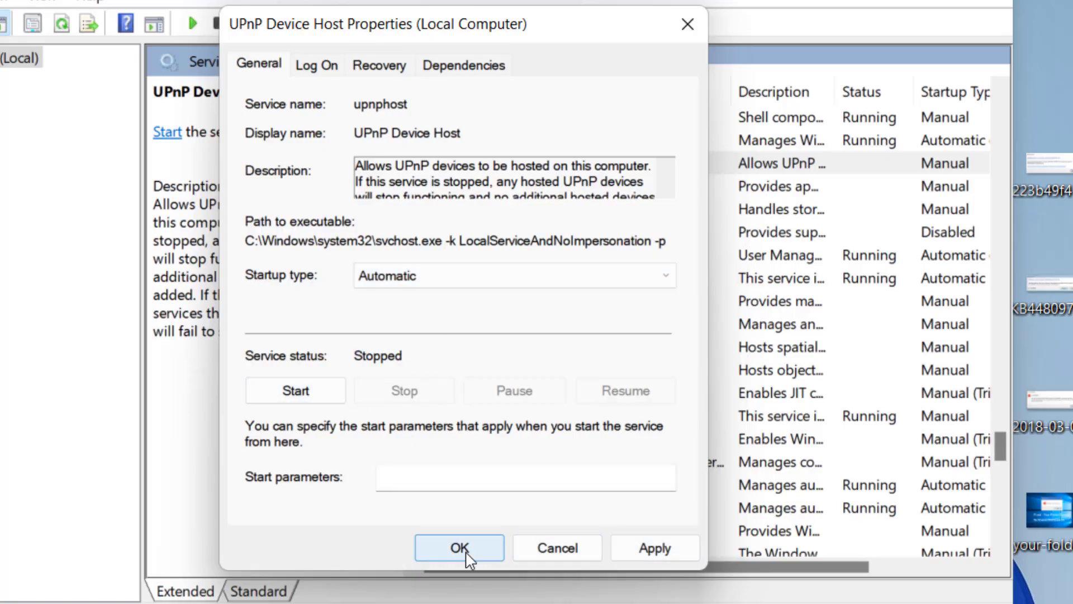
left_click(459, 548)
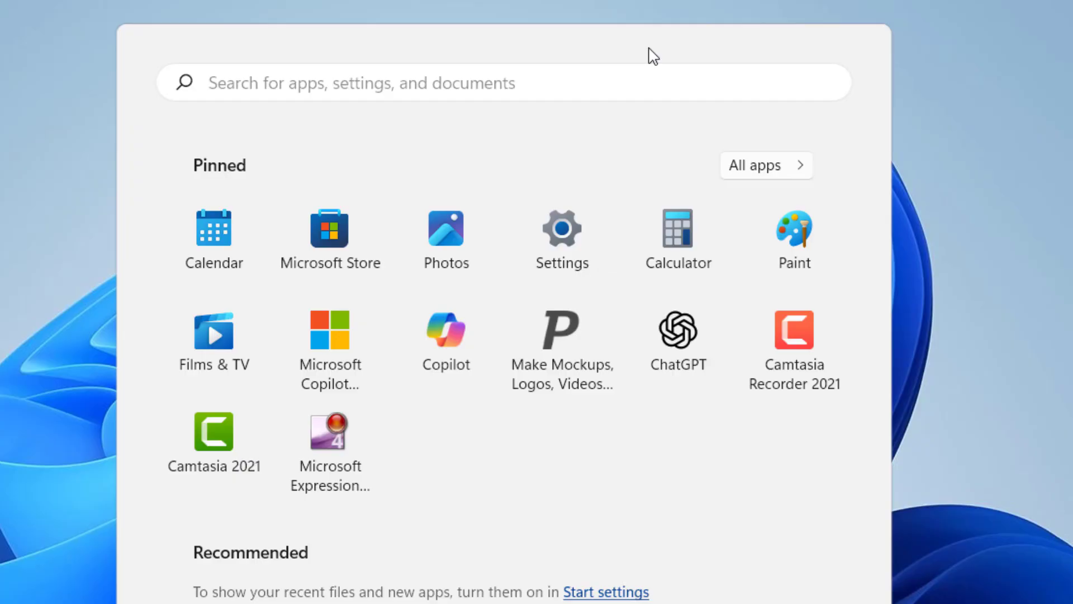
Search Start for 'turn windows features' and open 'Turn Windows features on or off'
type("turn")
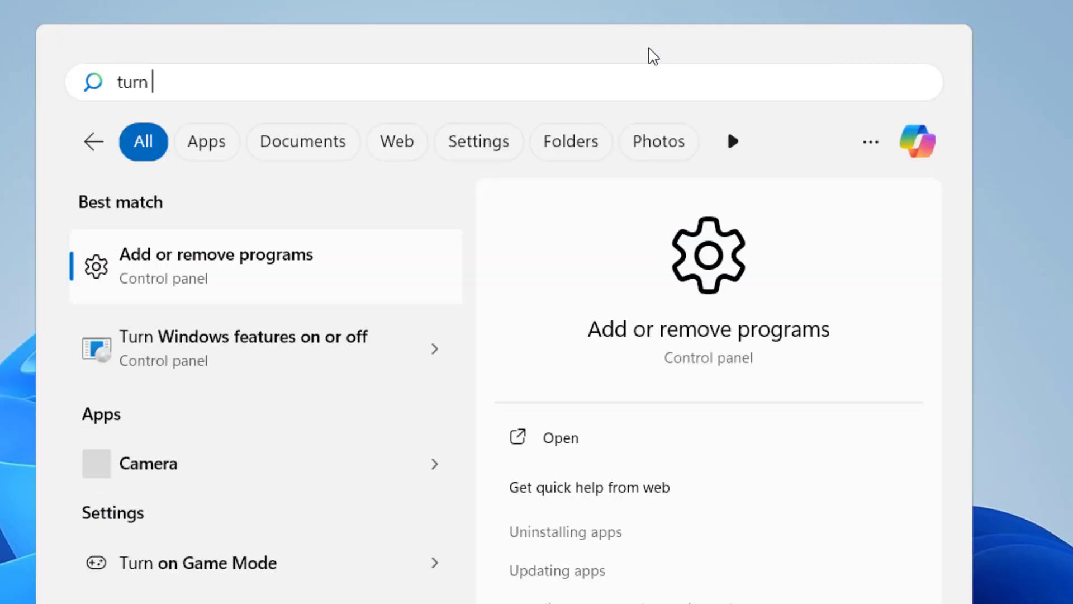
type("windows")
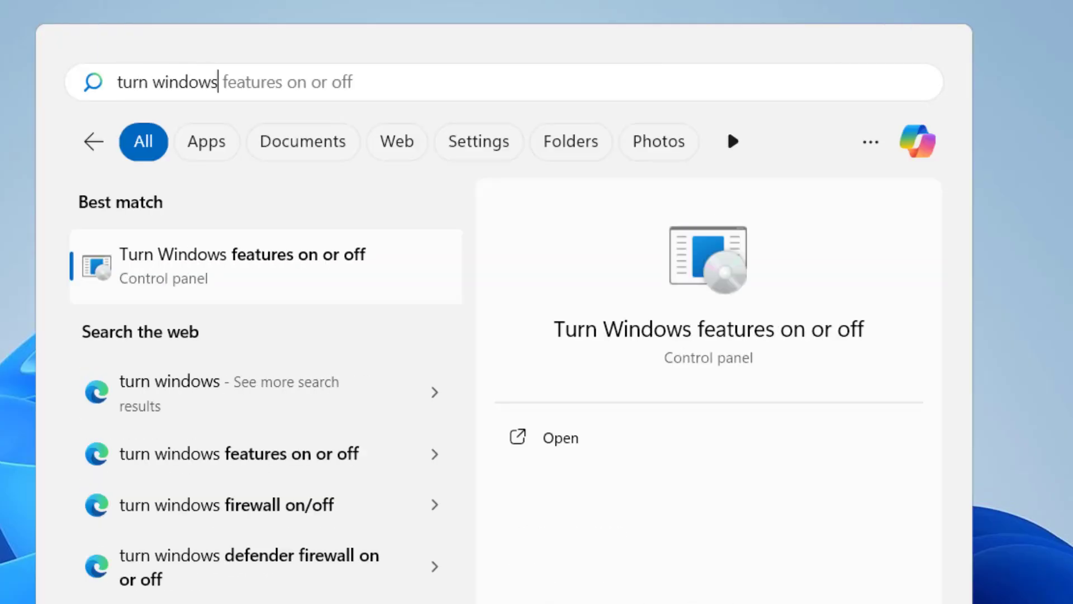
left_click(240, 265)
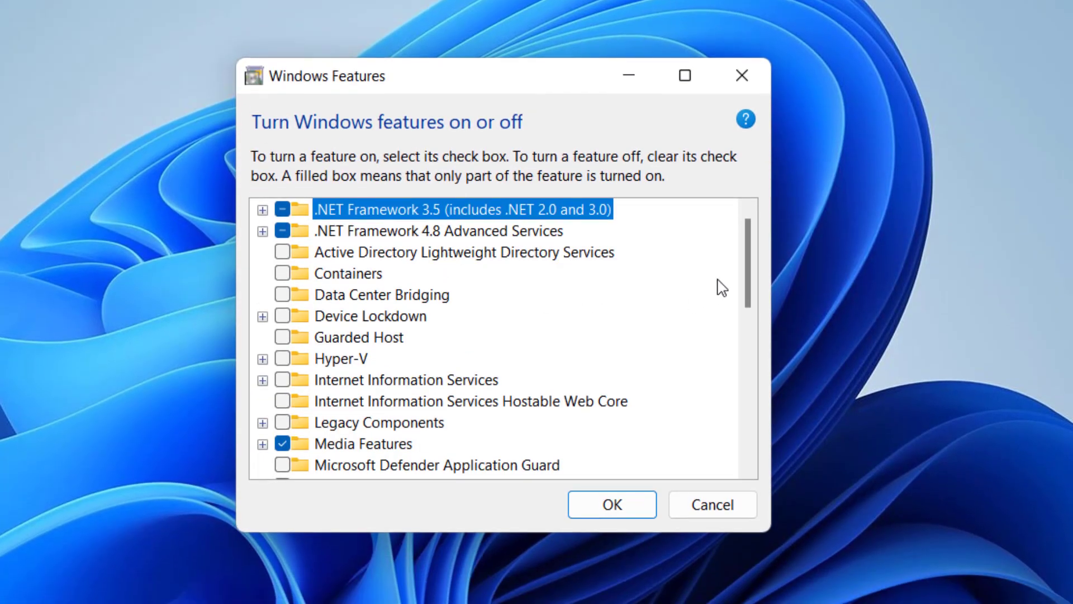
Enable the SMB 1.0/CIFS Client feature under SMB 1.0/CIFS File Sharing Support and apply
scroll("down", 3)
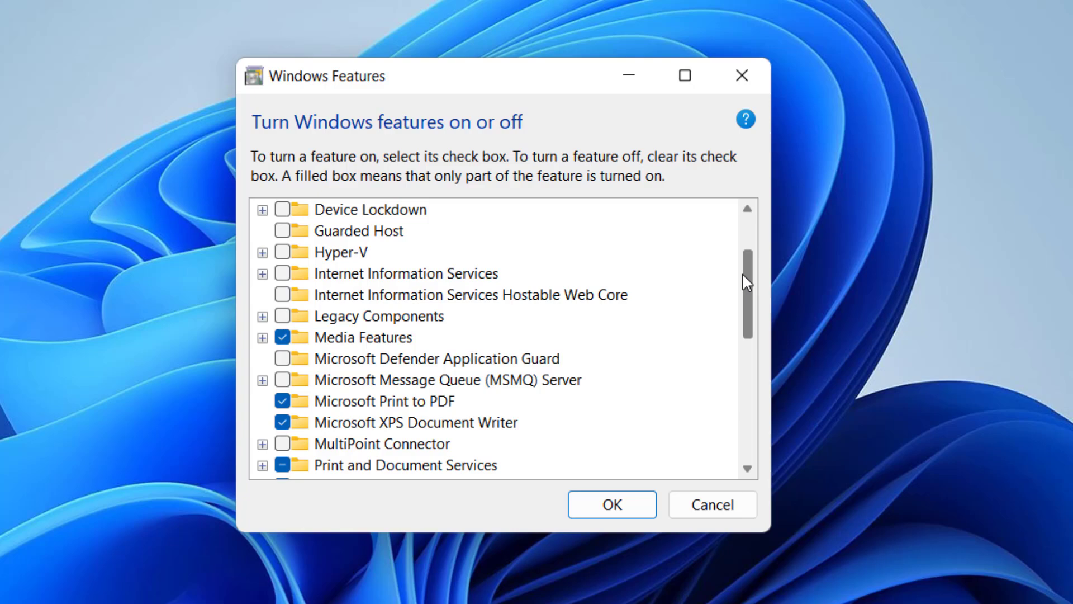
scroll("down", 3)
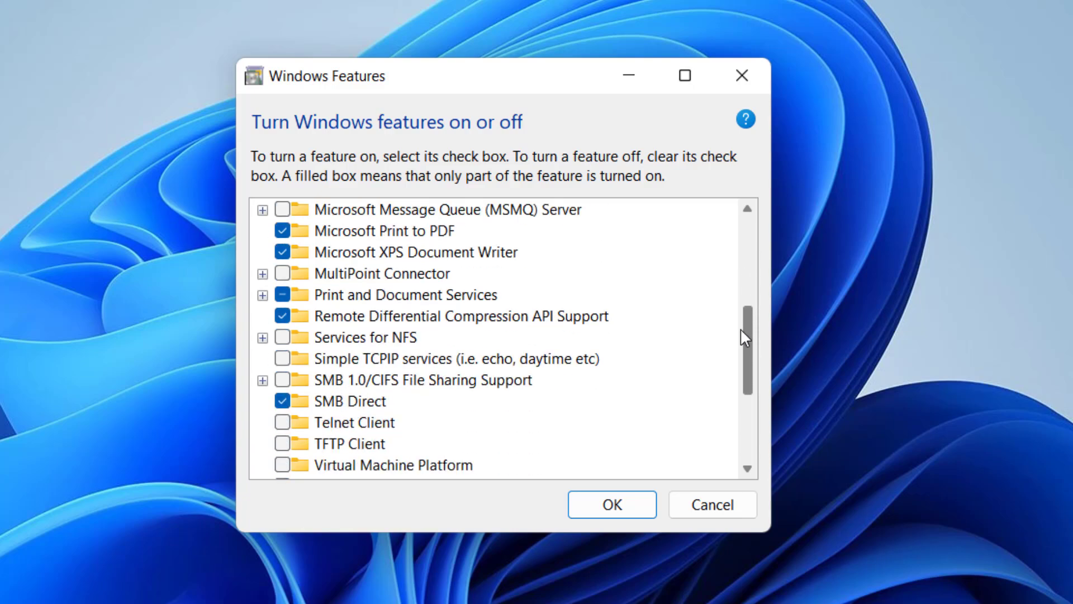
mouse_move(387, 394)
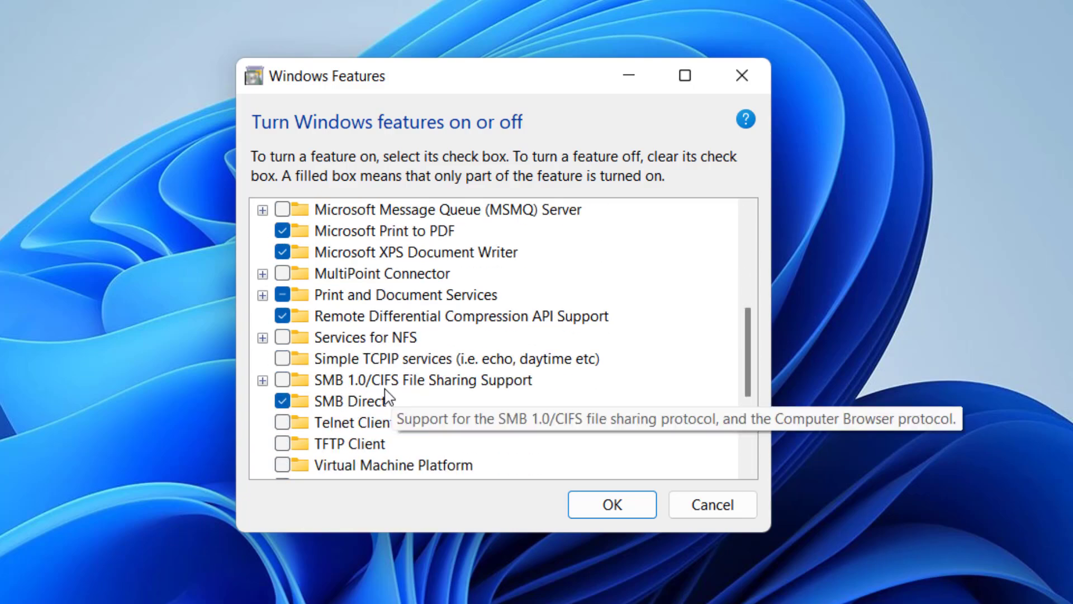
left_click(263, 380)
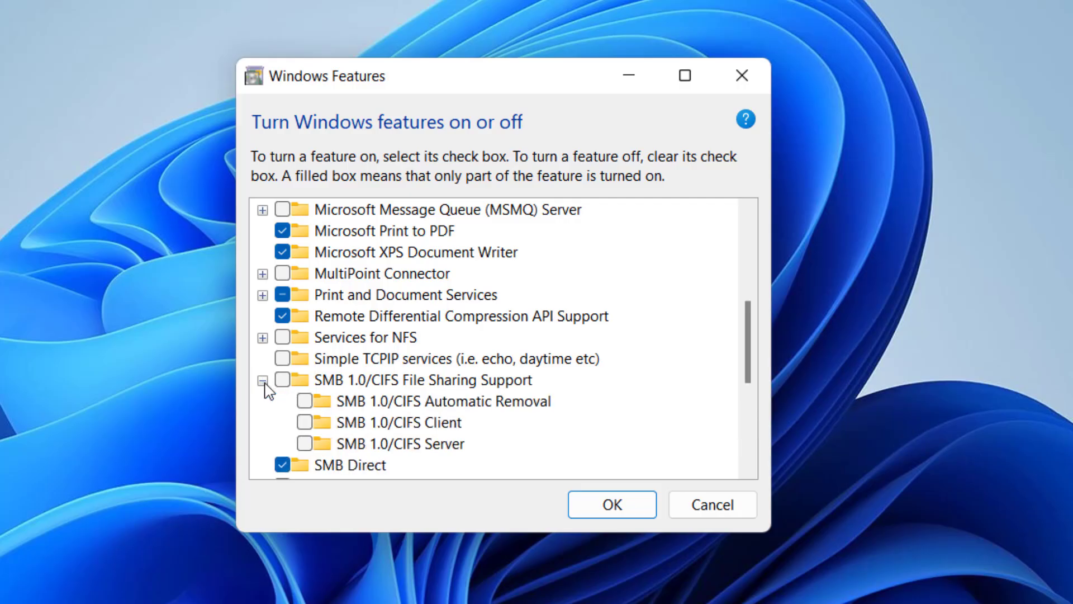
left_click(305, 423)
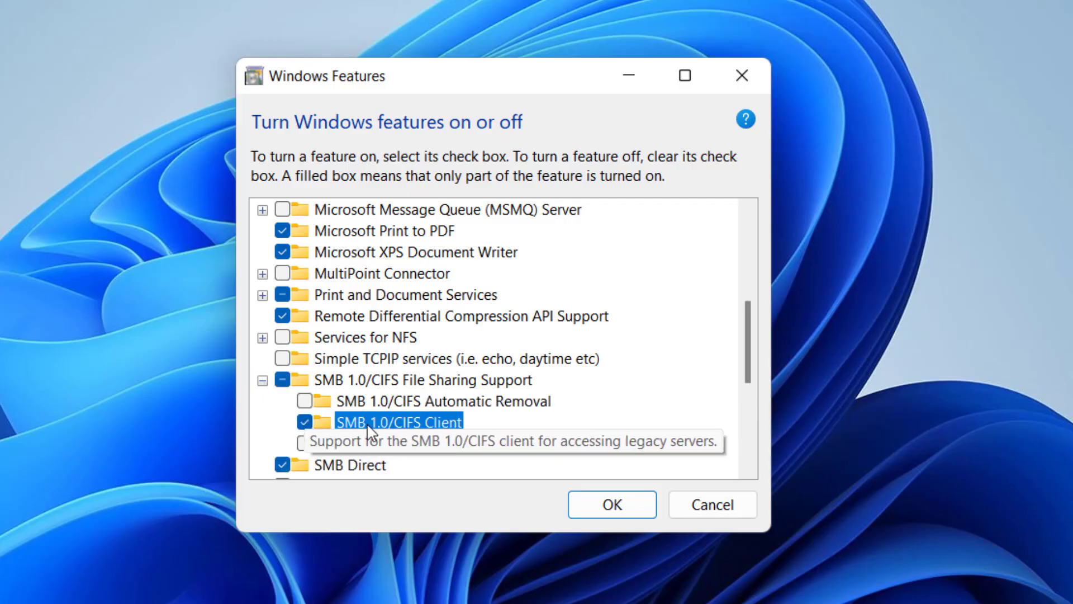
mouse_move(423, 436)
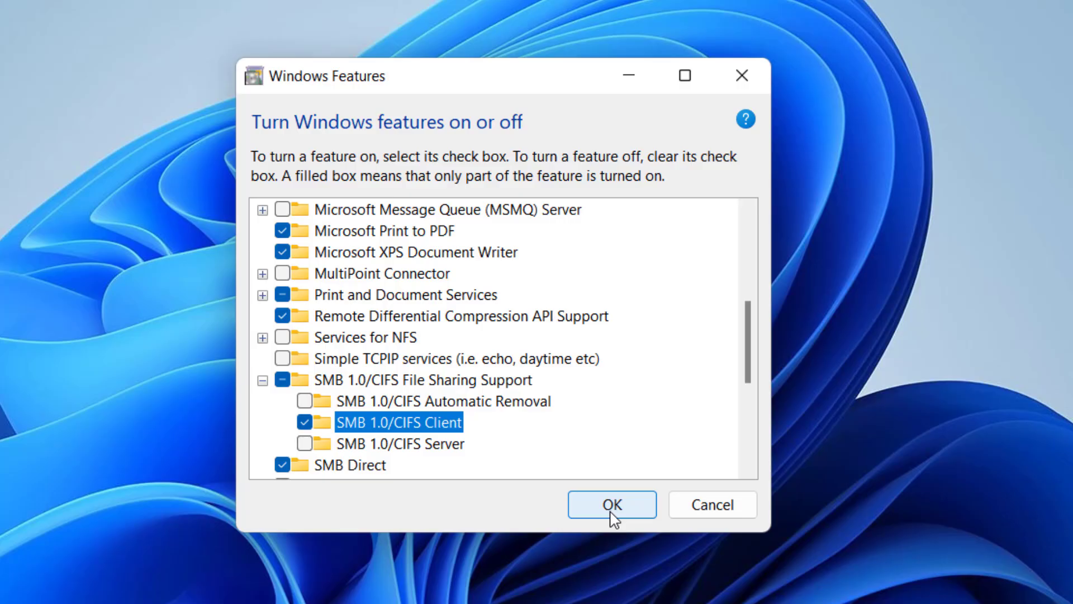
left_click(611, 504)
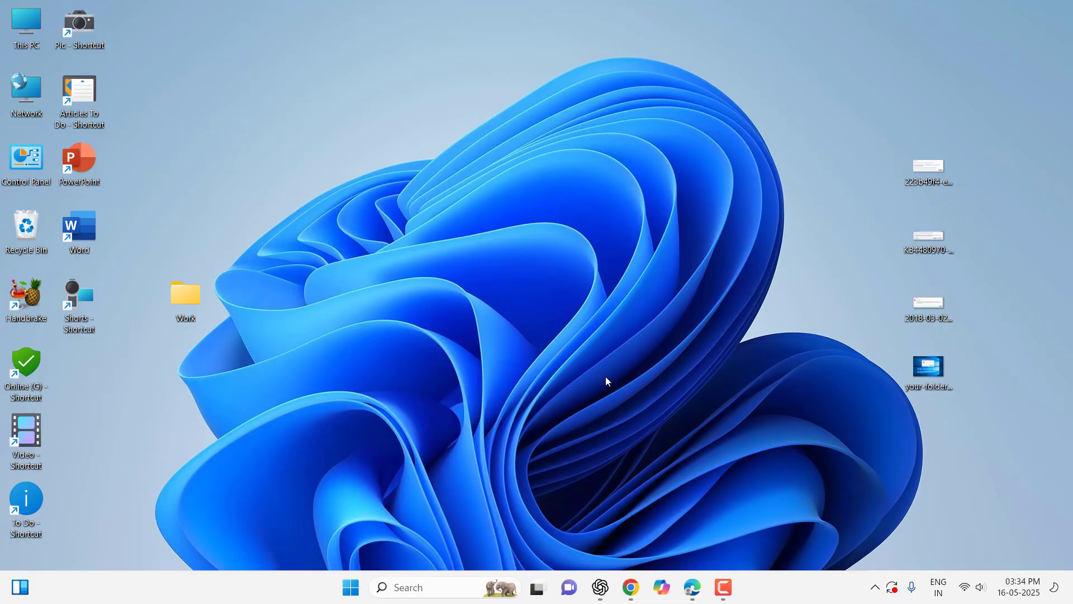
mouse_move(560, 266)
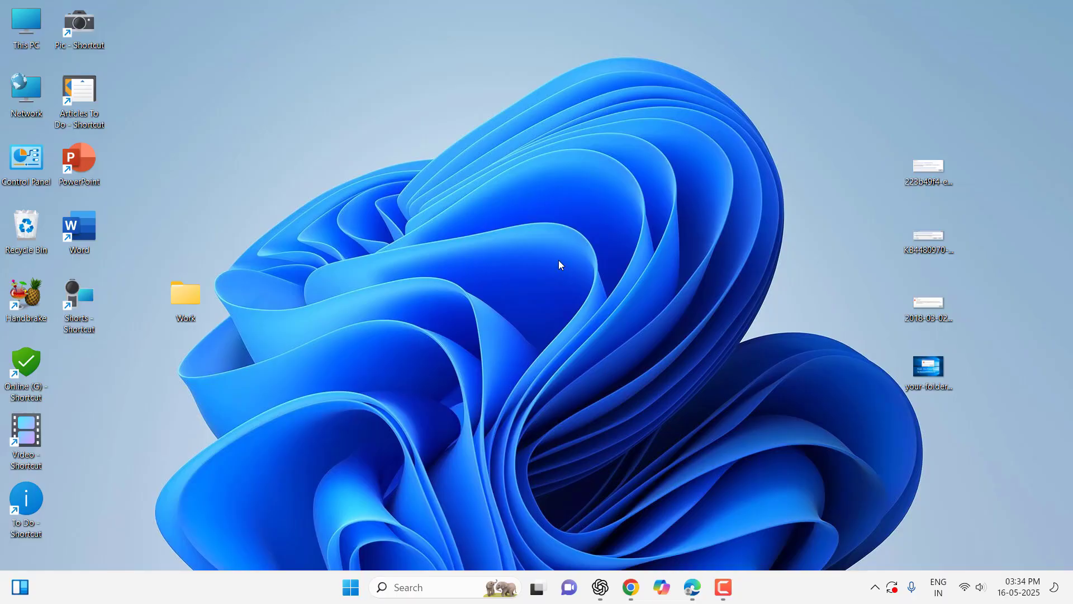